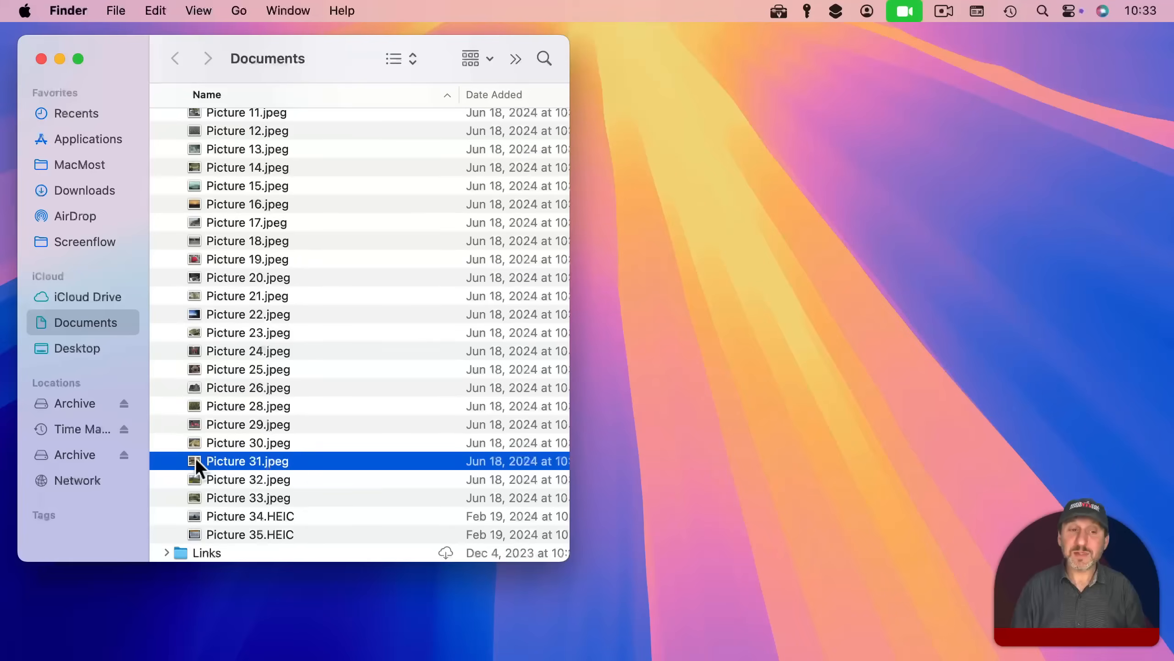
Open Picture 31.jpeg from the Documents list so it shows in Preview.
double_click(247, 460)
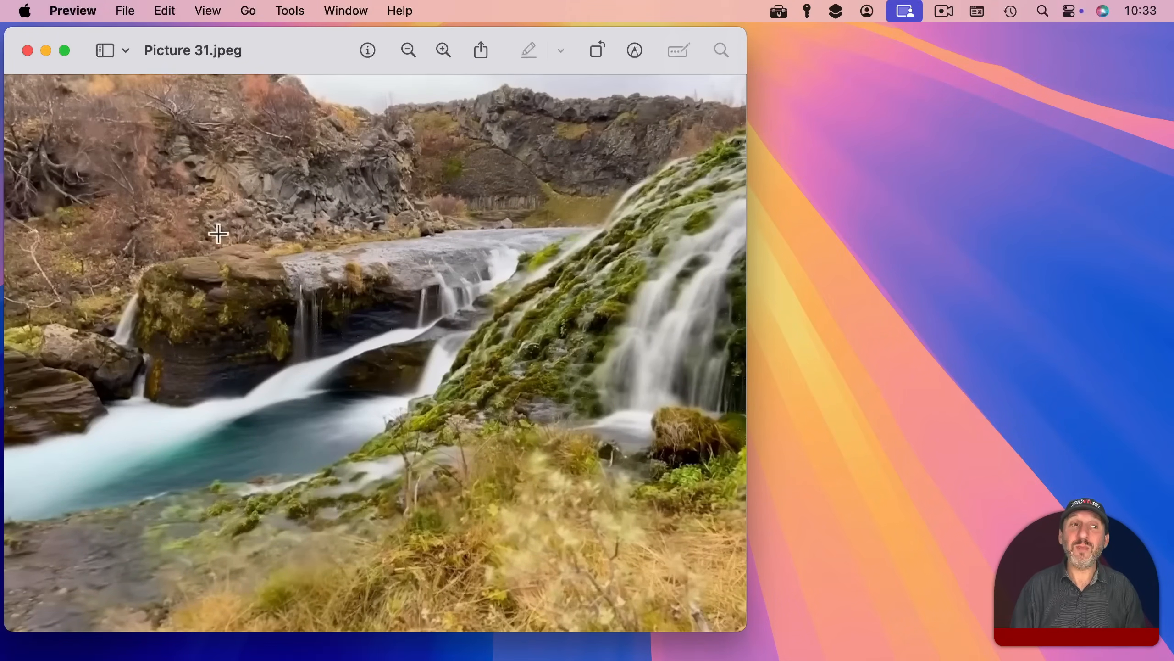
mouse_move(170, 60)
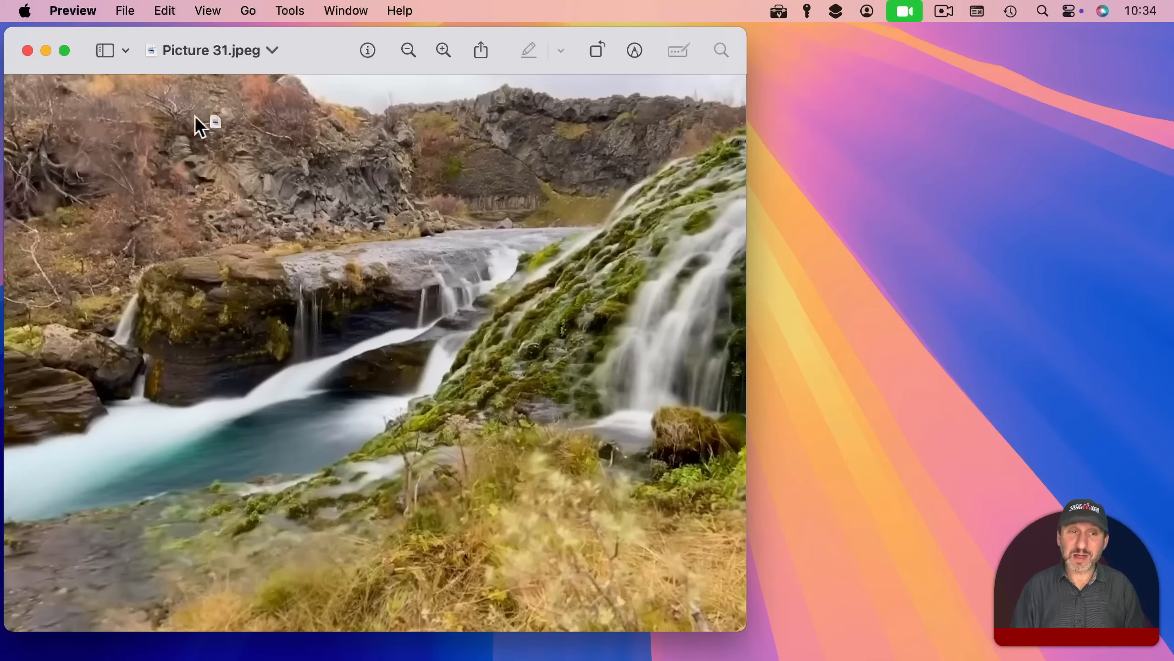
mouse_move(218, 146)
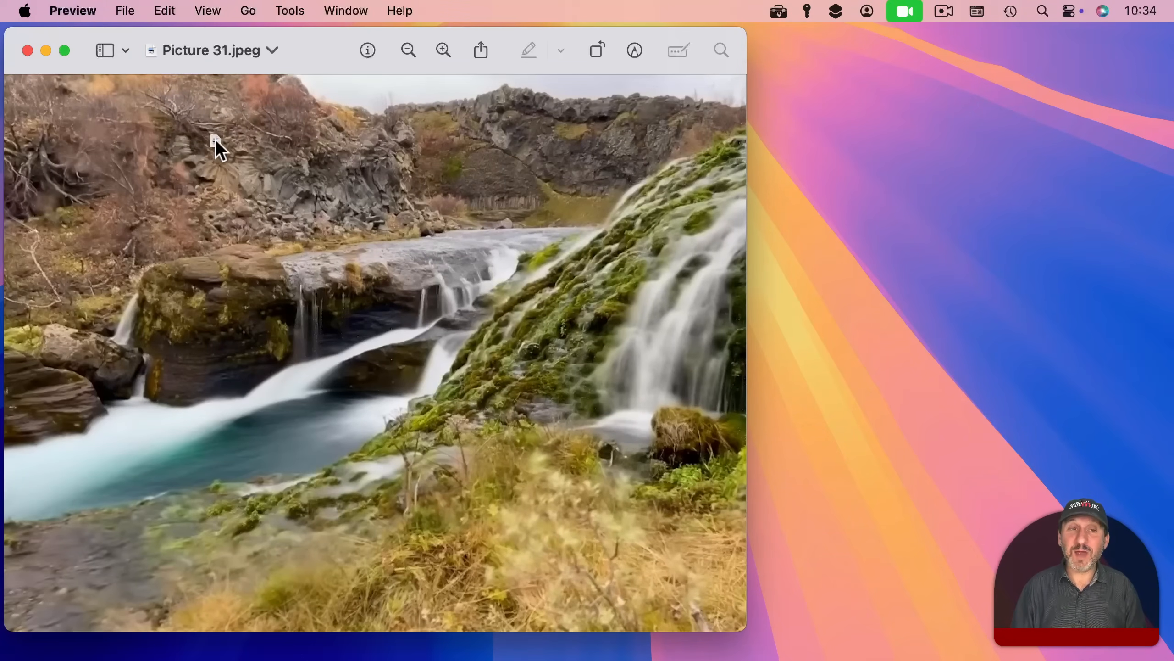
mouse_move(153, 87)
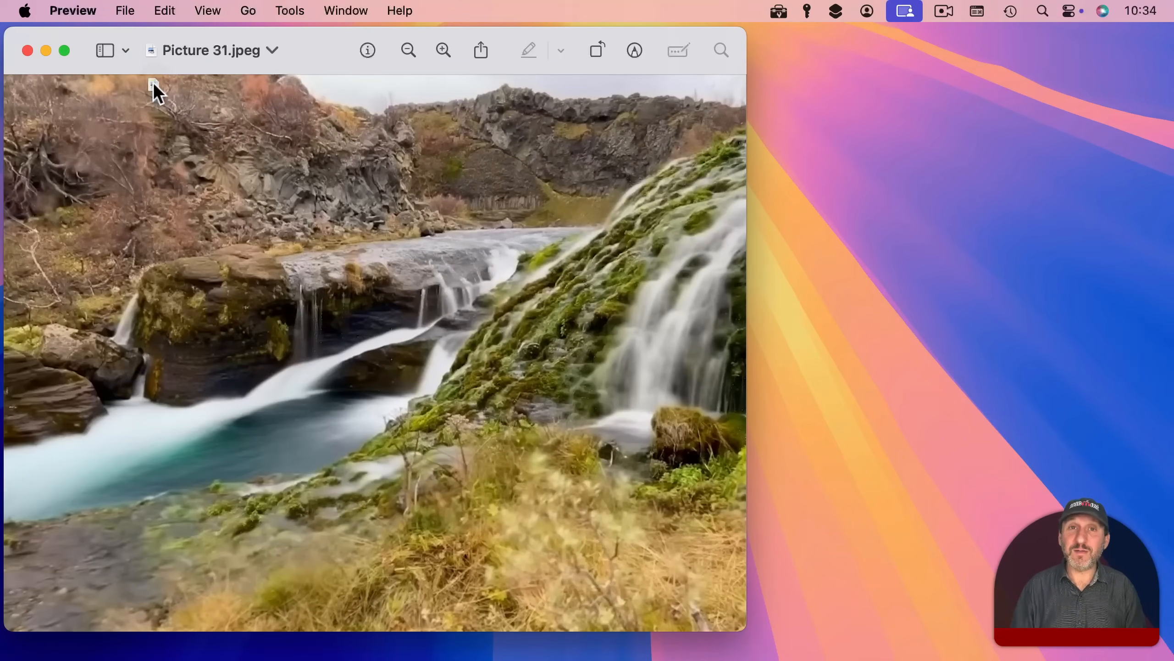
mouse_move(397, 268)
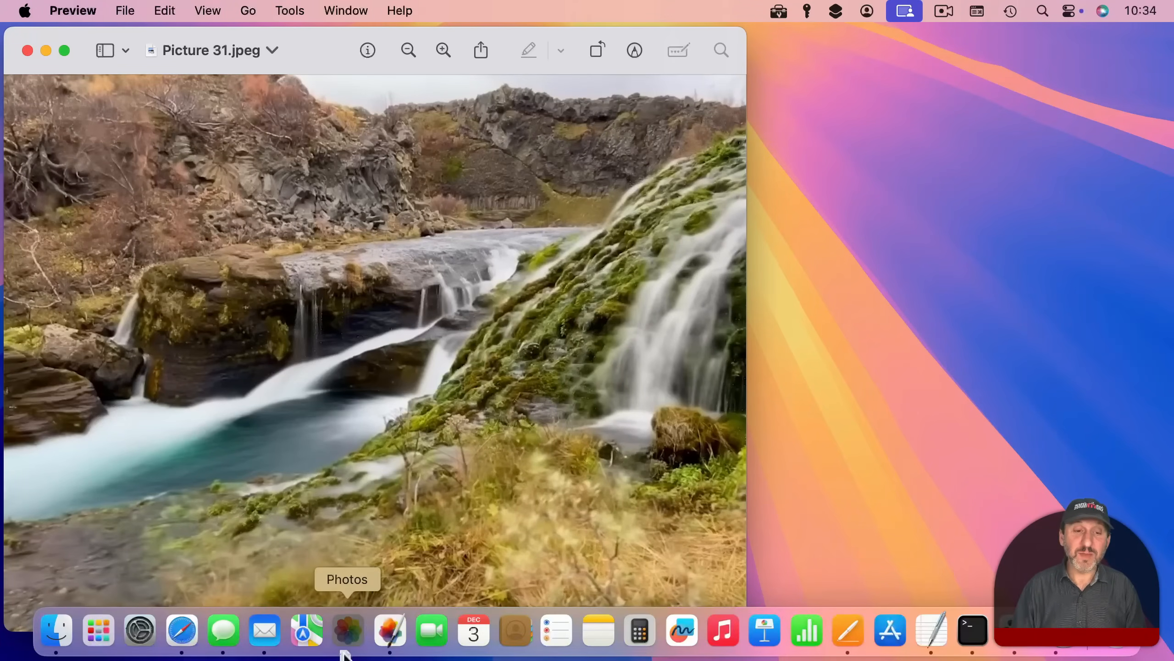
mouse_move(389, 630)
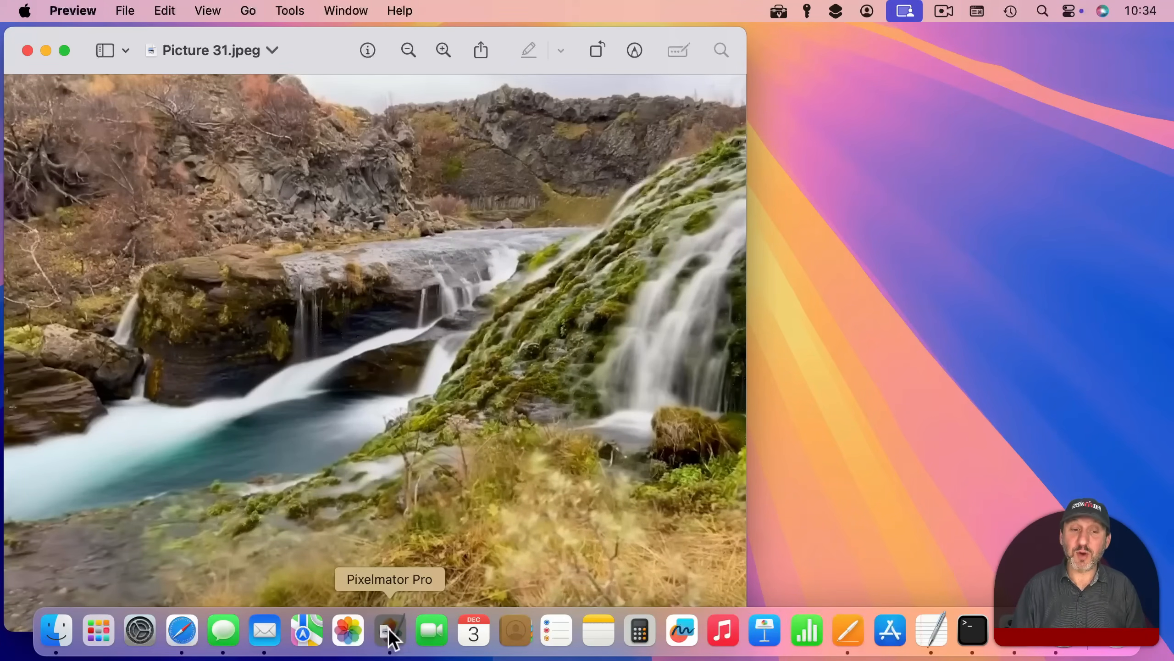
click(389, 630)
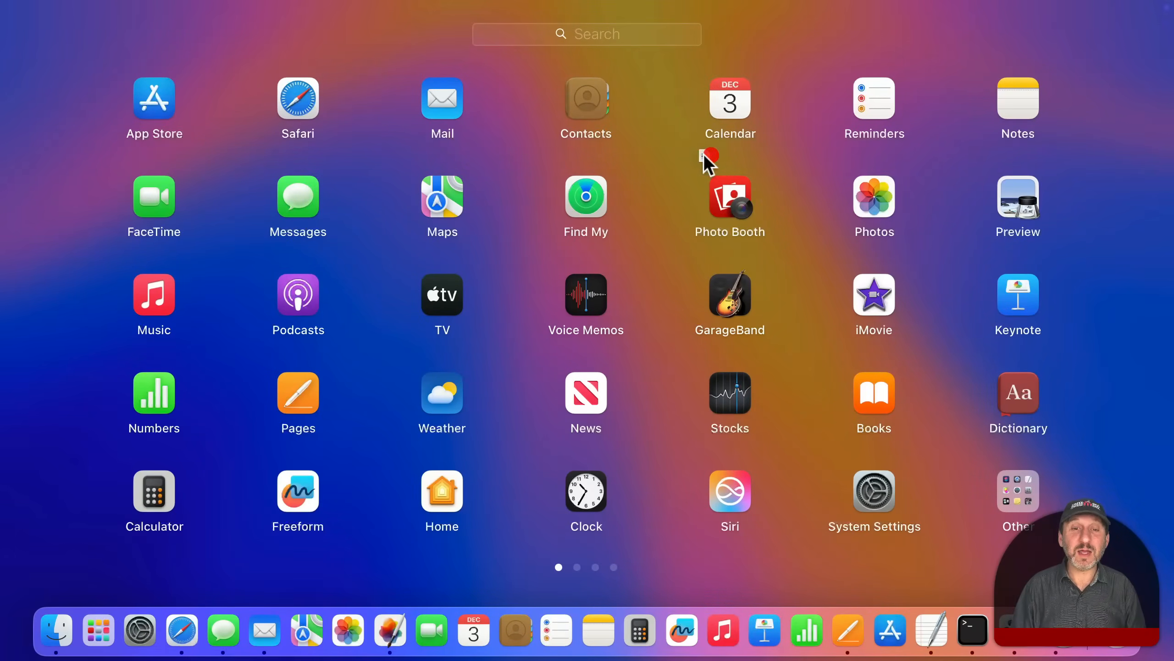
mouse_move(931, 225)
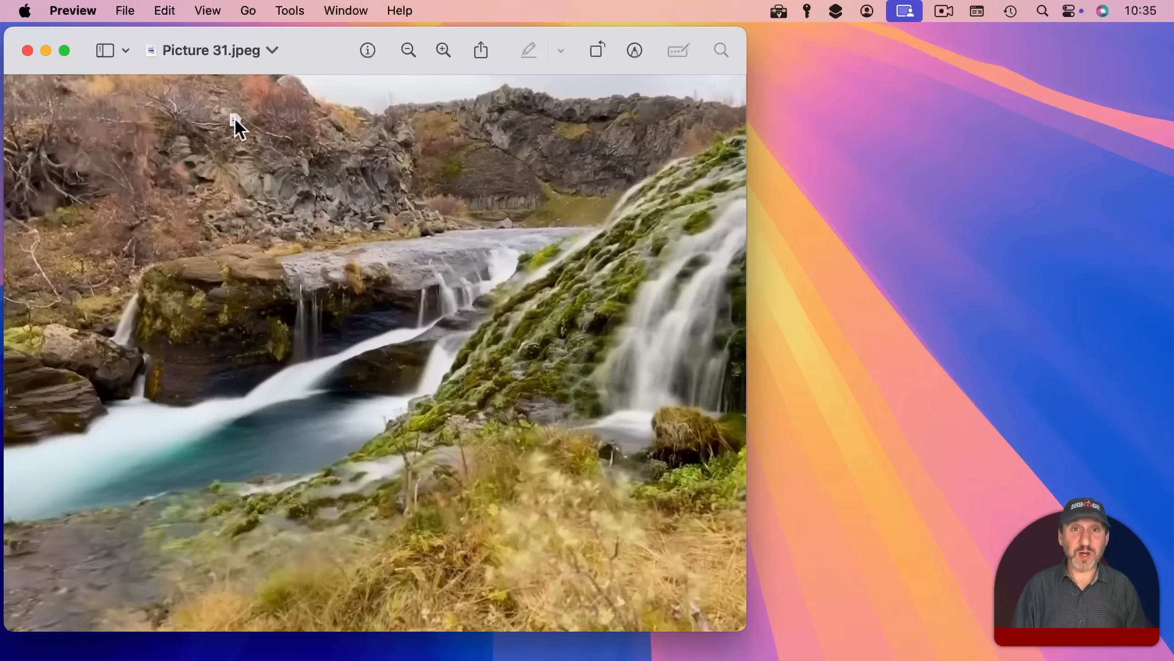
mouse_move(108, 644)
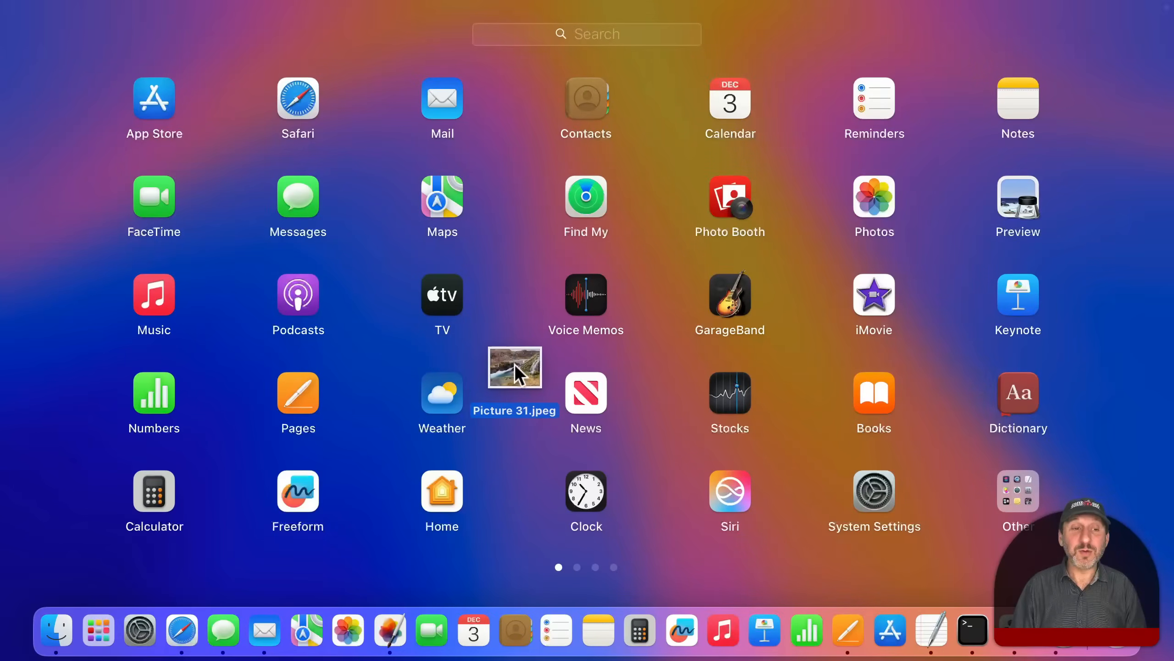
Carry the Picture 31.jpeg proxy icon across Launchpad pages and filter apps with 'ac'.
drag(514, 367, 549, 342)
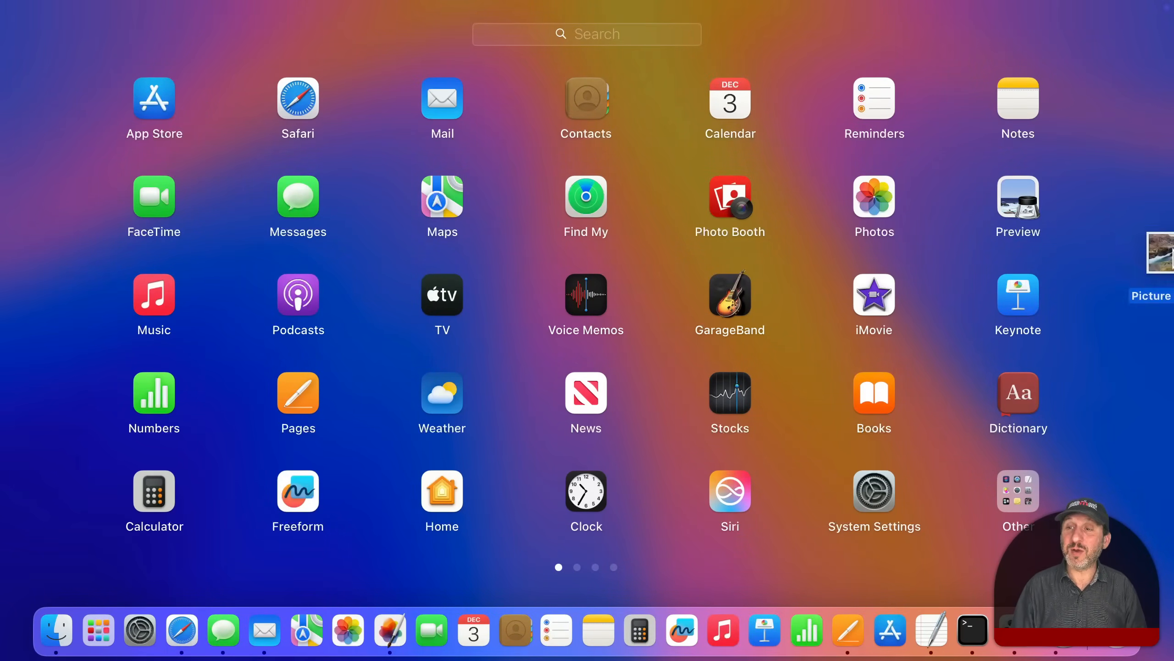
text(a)
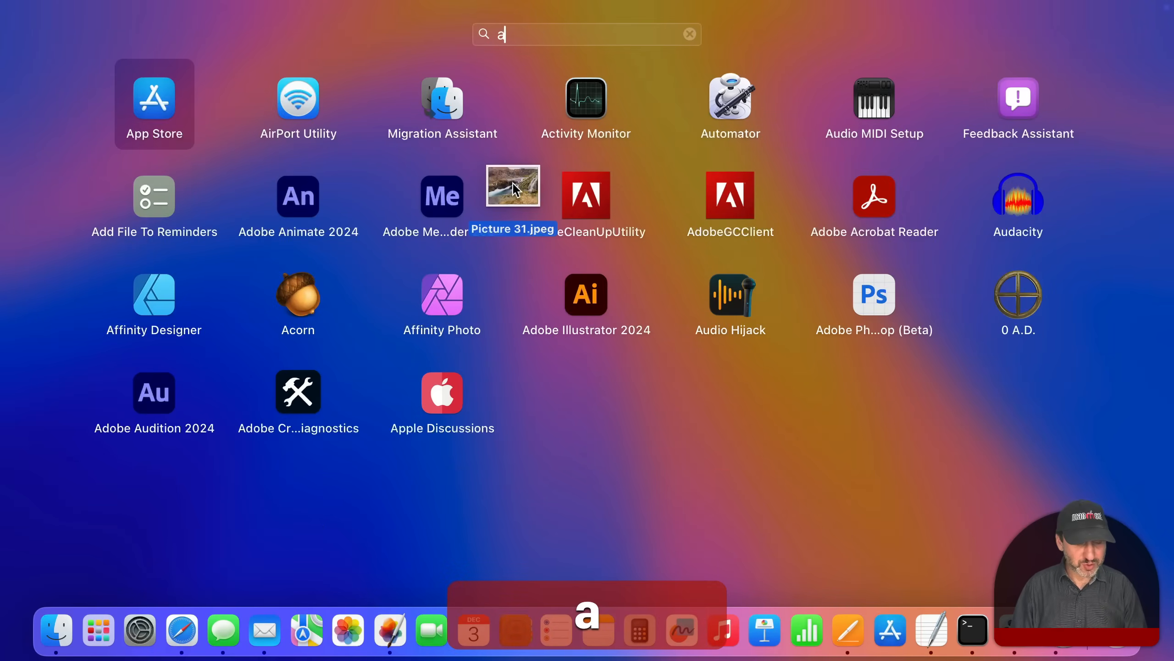
text(c)
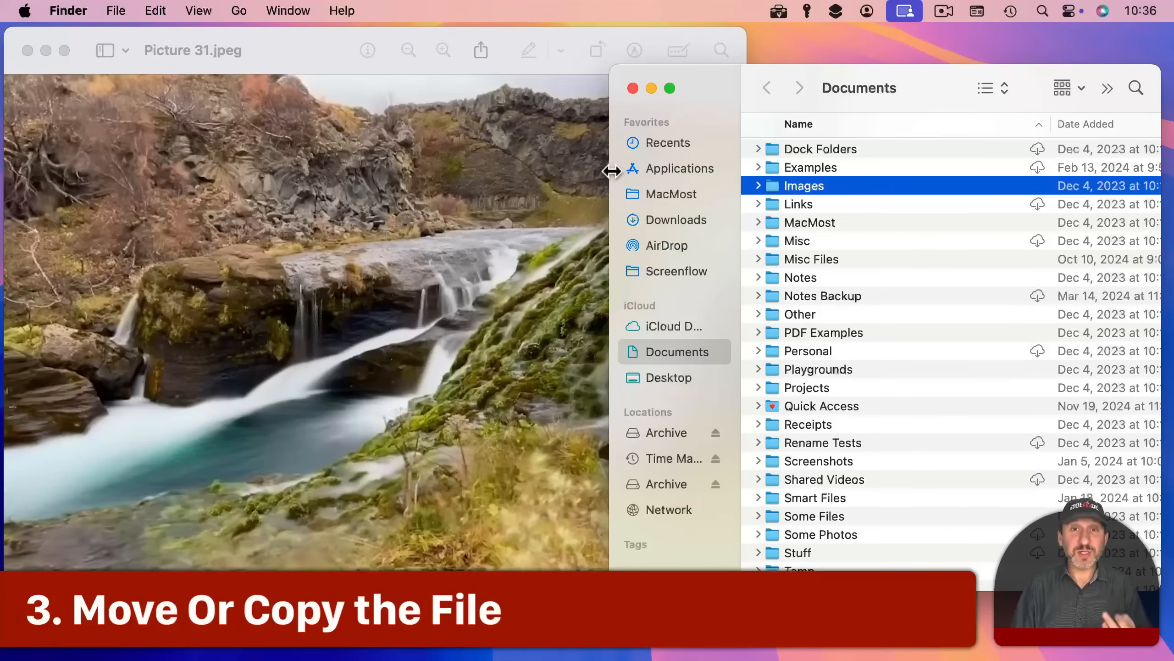
mouse_move(297, 97)
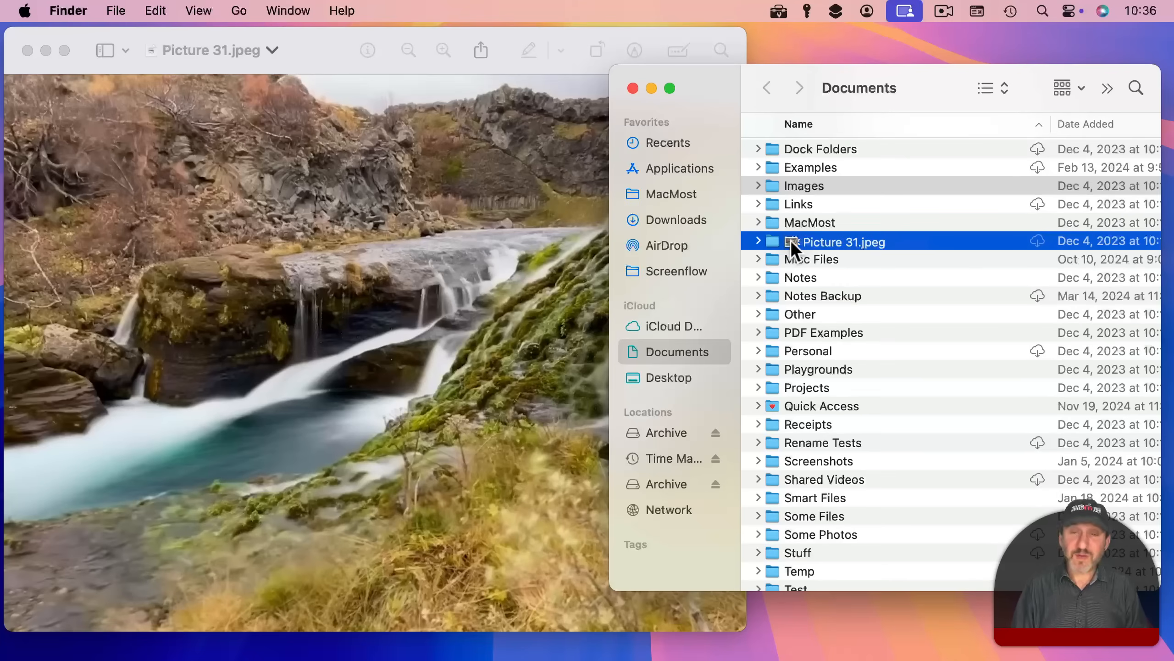
Drop the Picture 31.jpeg proxy icon onto the Images folder in Documents.
drag(835, 241, 809, 222)
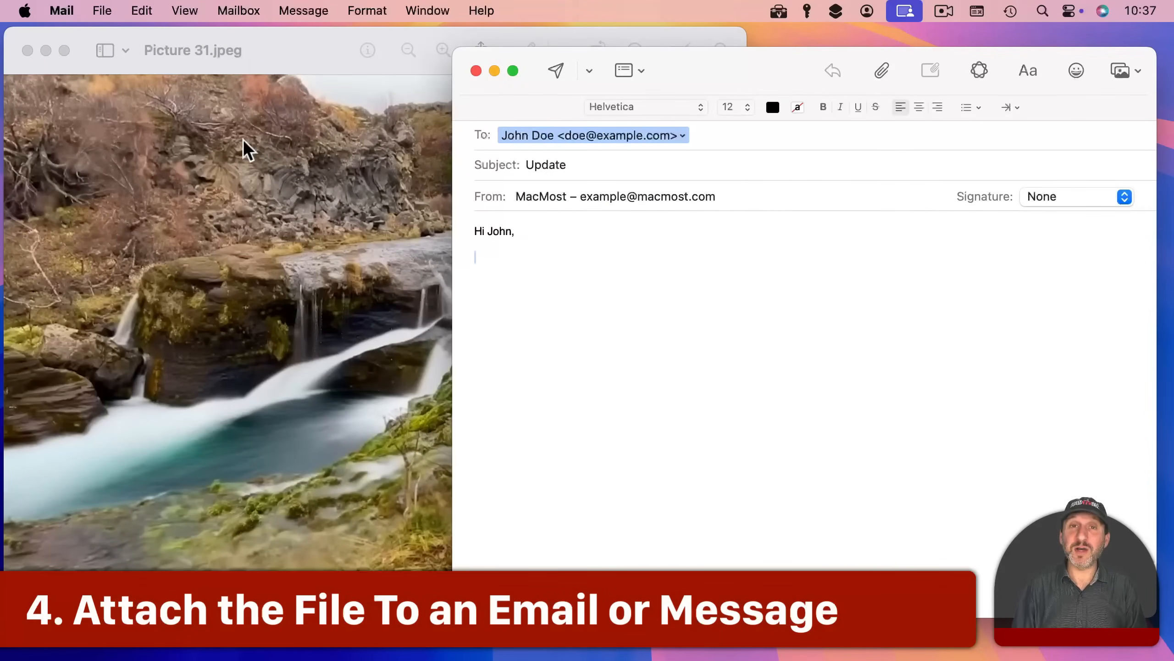
mouse_move(372, 215)
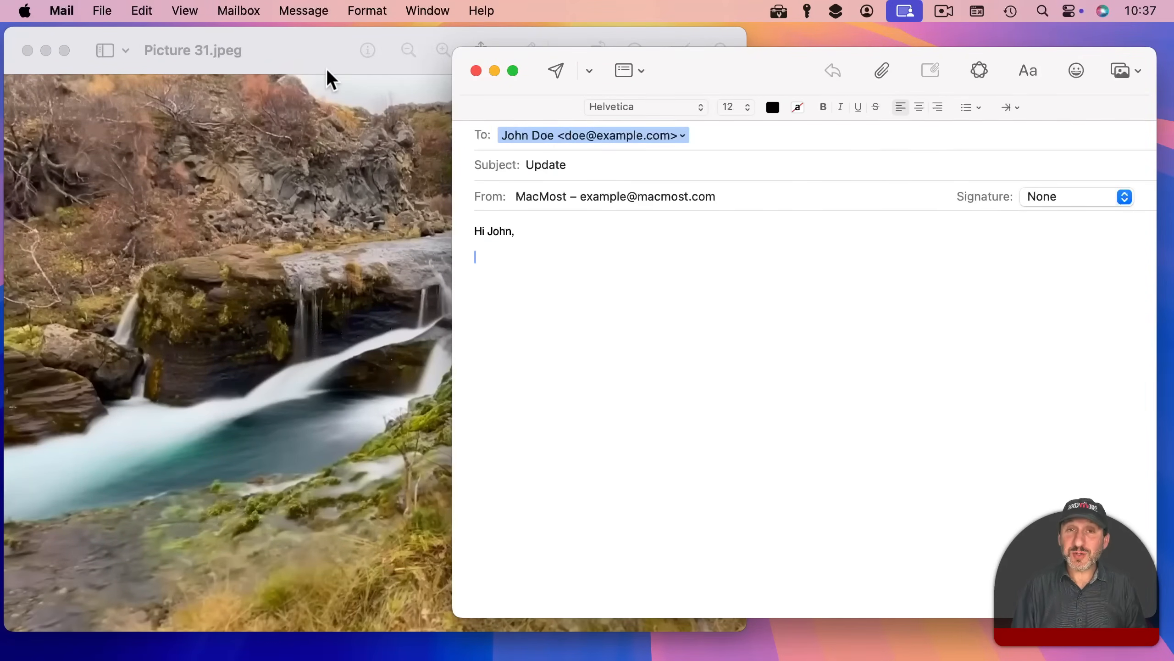
mouse_move(283, 55)
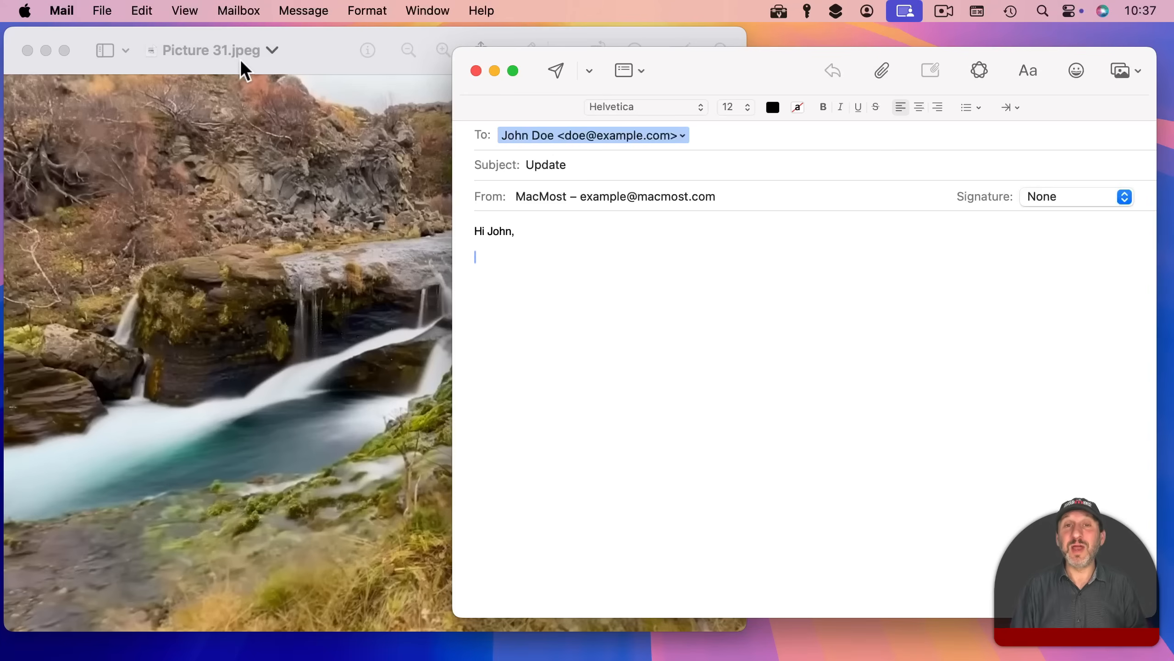
mouse_move(882, 78)
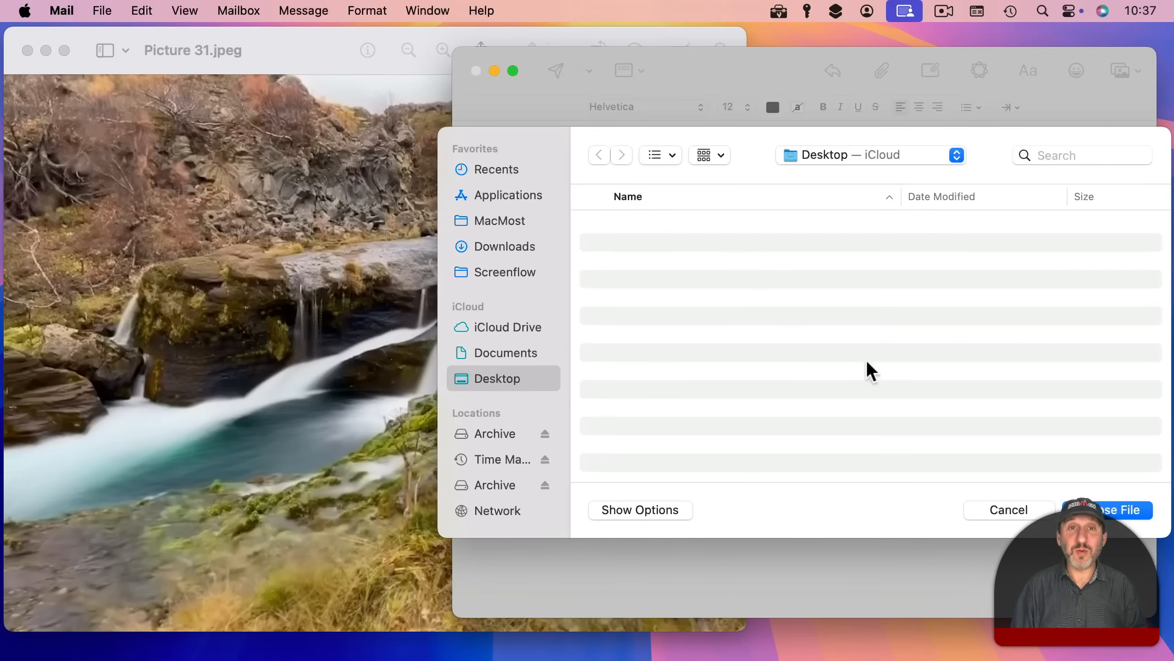
click(1007, 509)
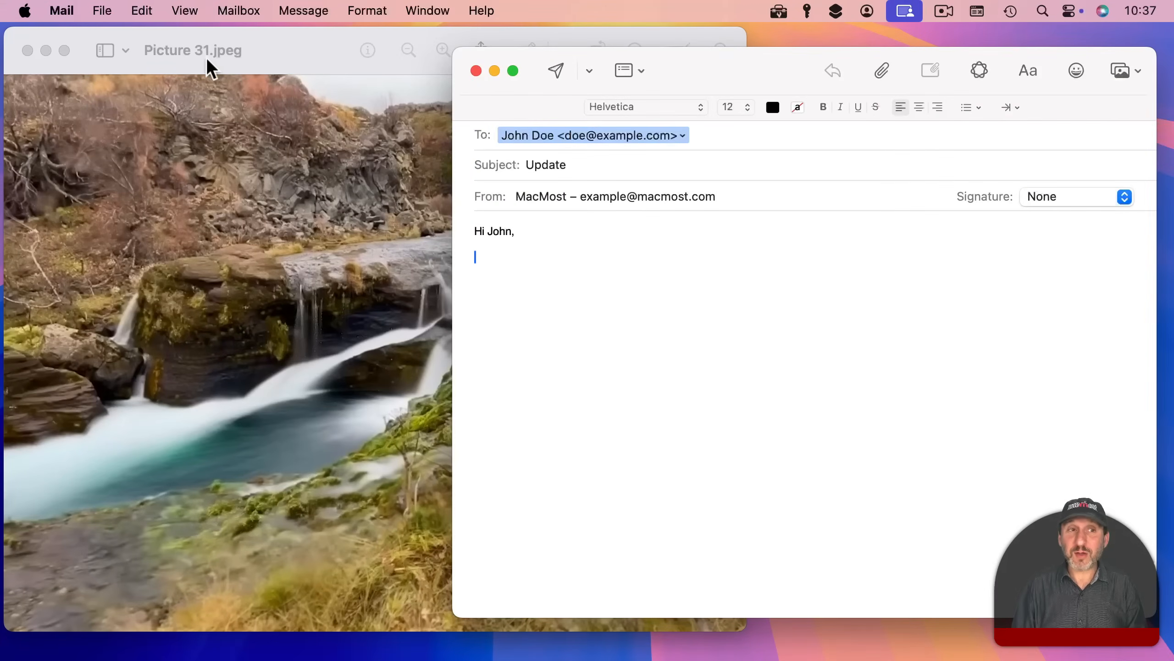
click(193, 51)
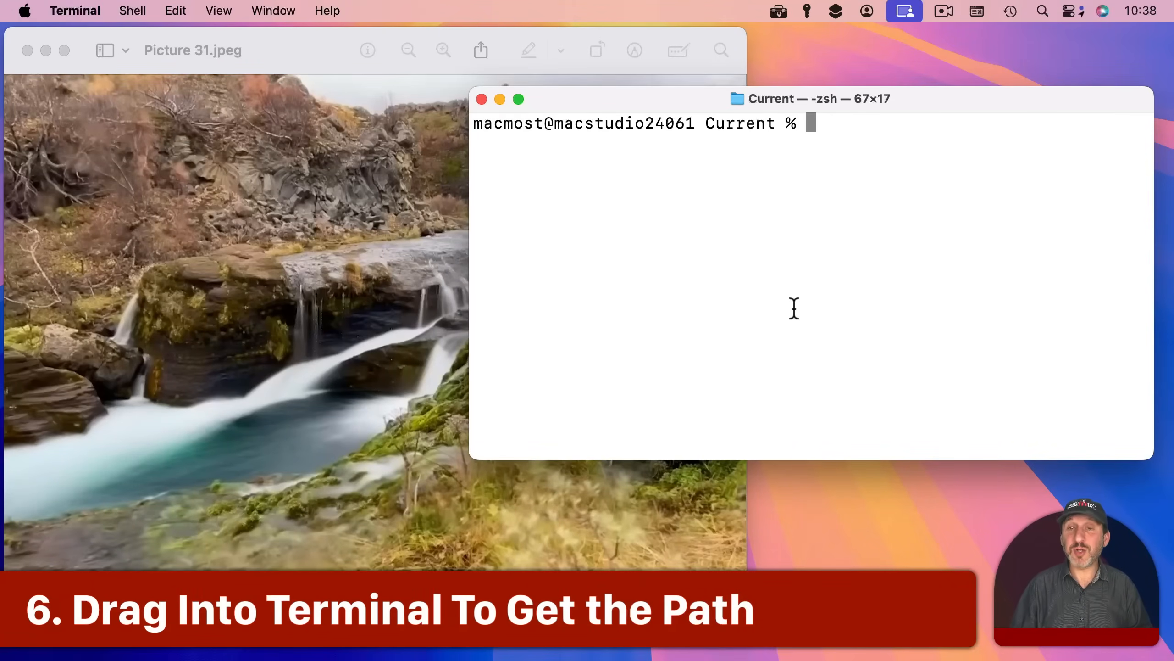
Start a stat command at the Terminal prompt for the photo file.
text(stat)
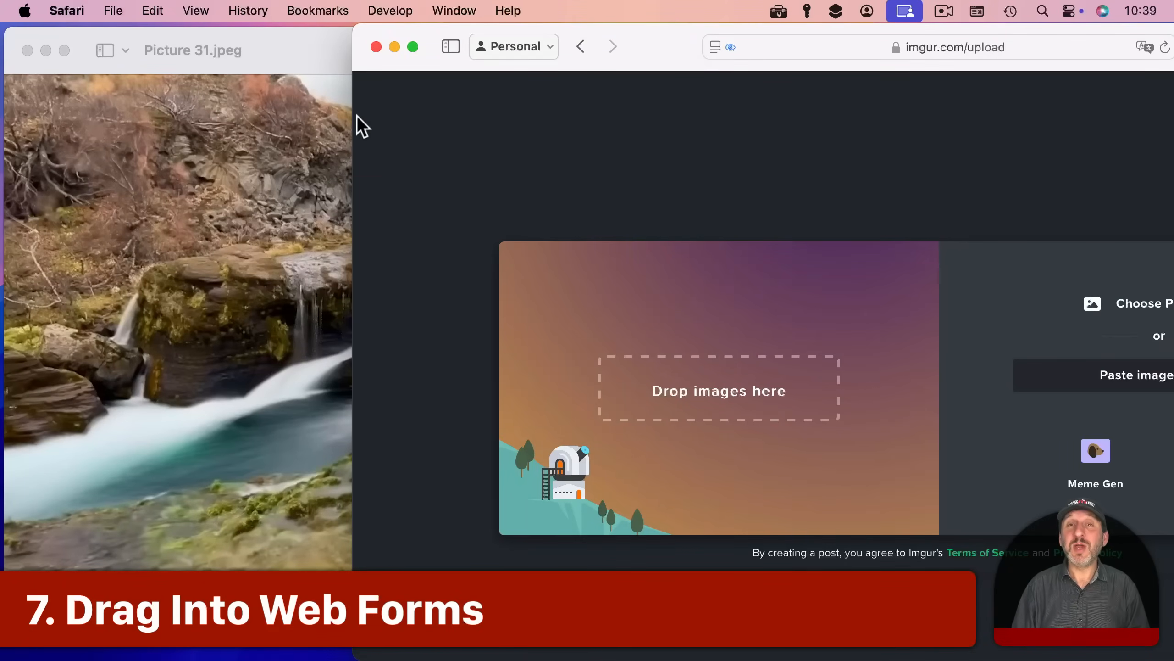
mouse_move(305, 54)
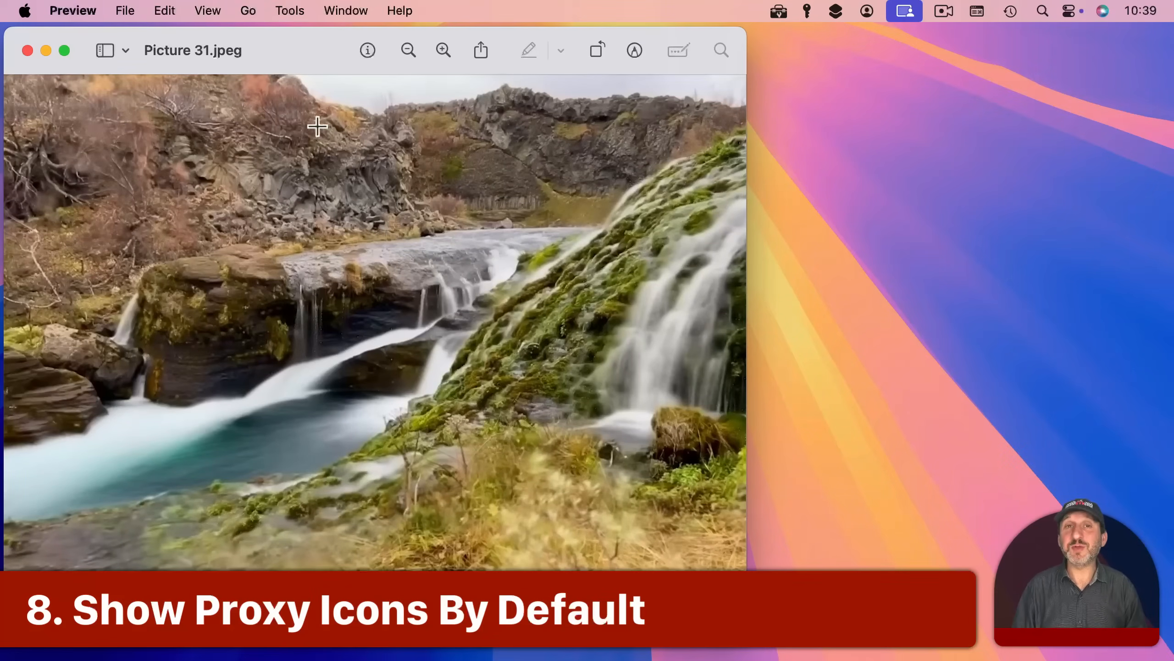
mouse_move(186, 76)
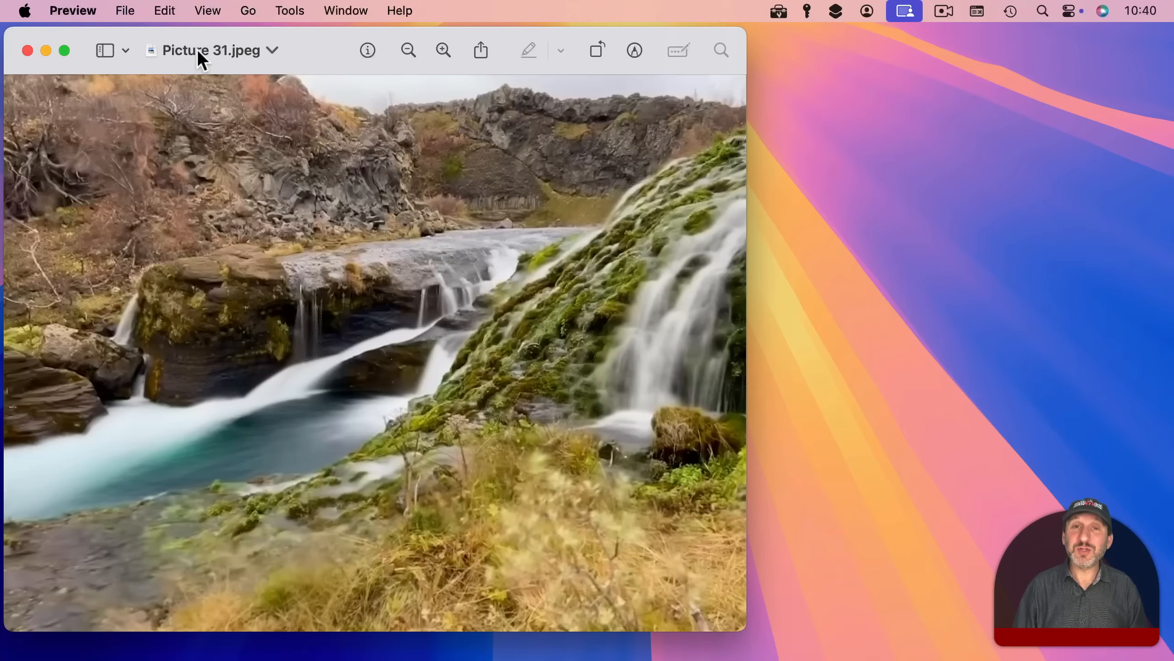
mouse_move(225, 60)
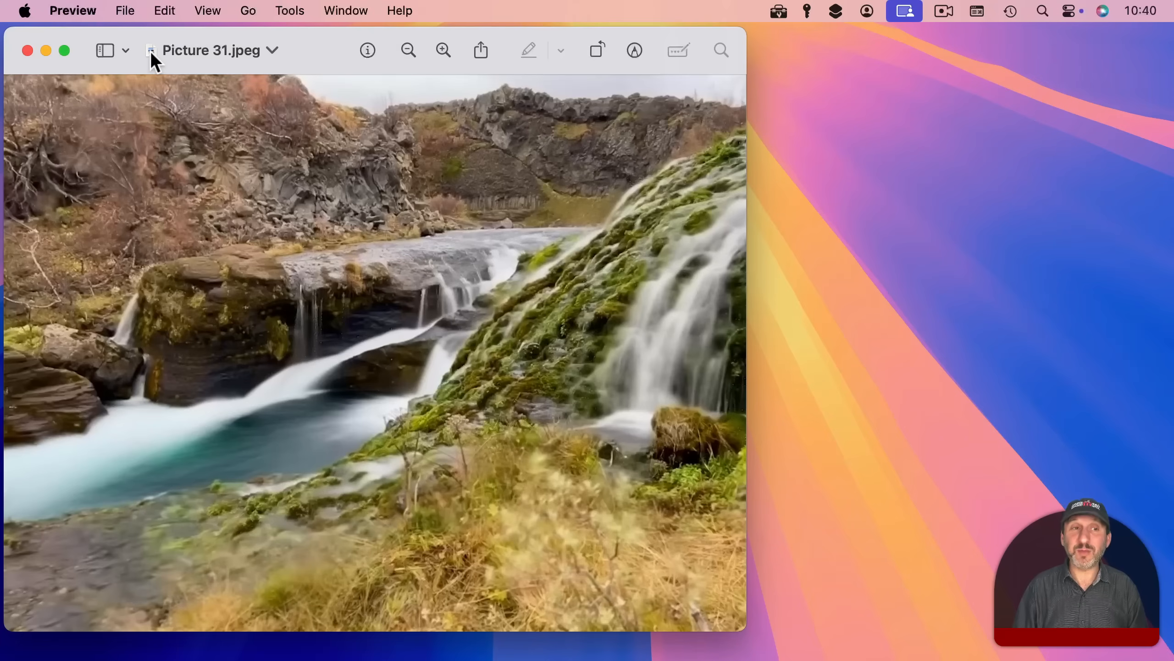
mouse_move(172, 60)
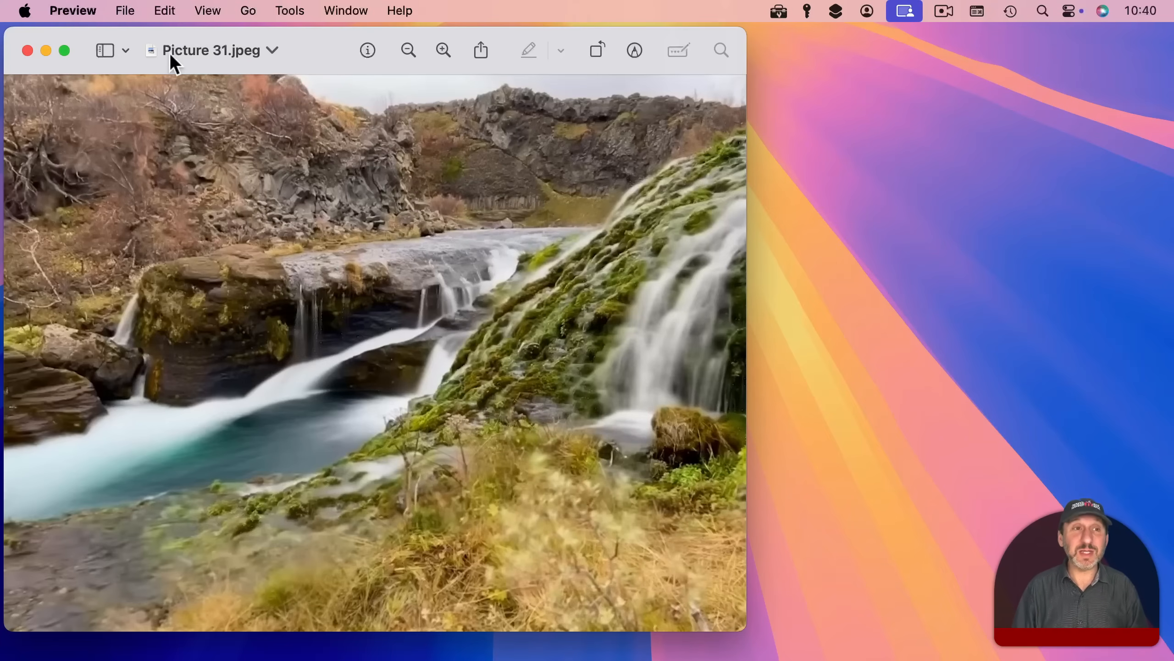
Show the Apple menu with System Settings, Sleep and other Mac-wide options.
click(22, 10)
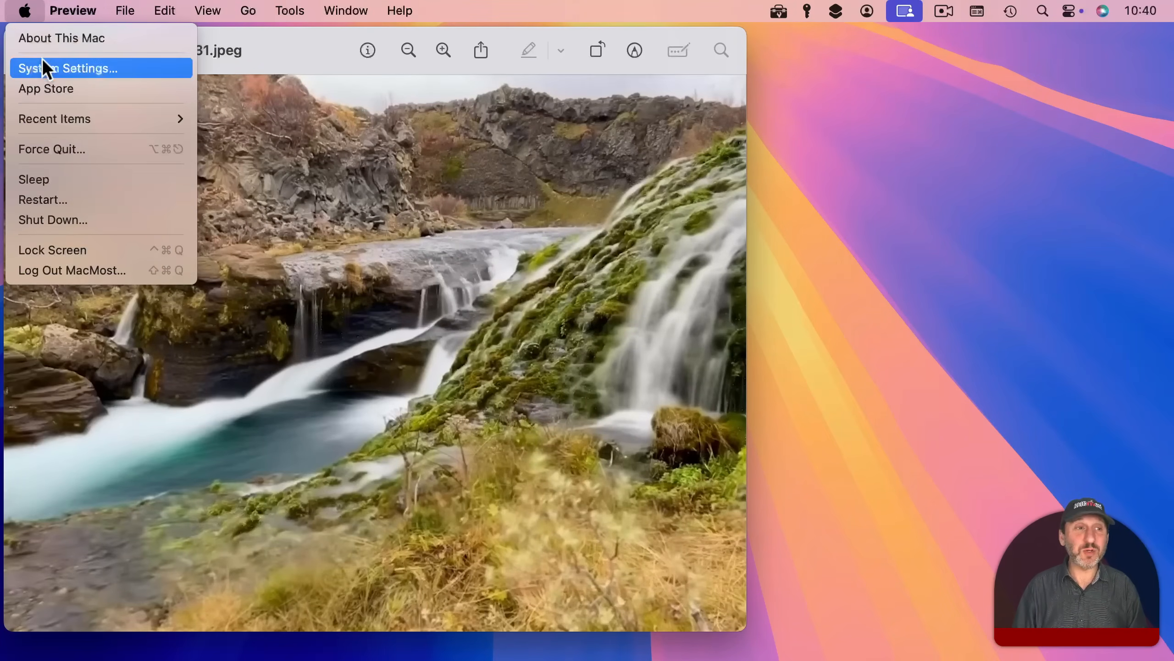
In Accessibility > Display, switch on Show window title icons.
click(68, 68)
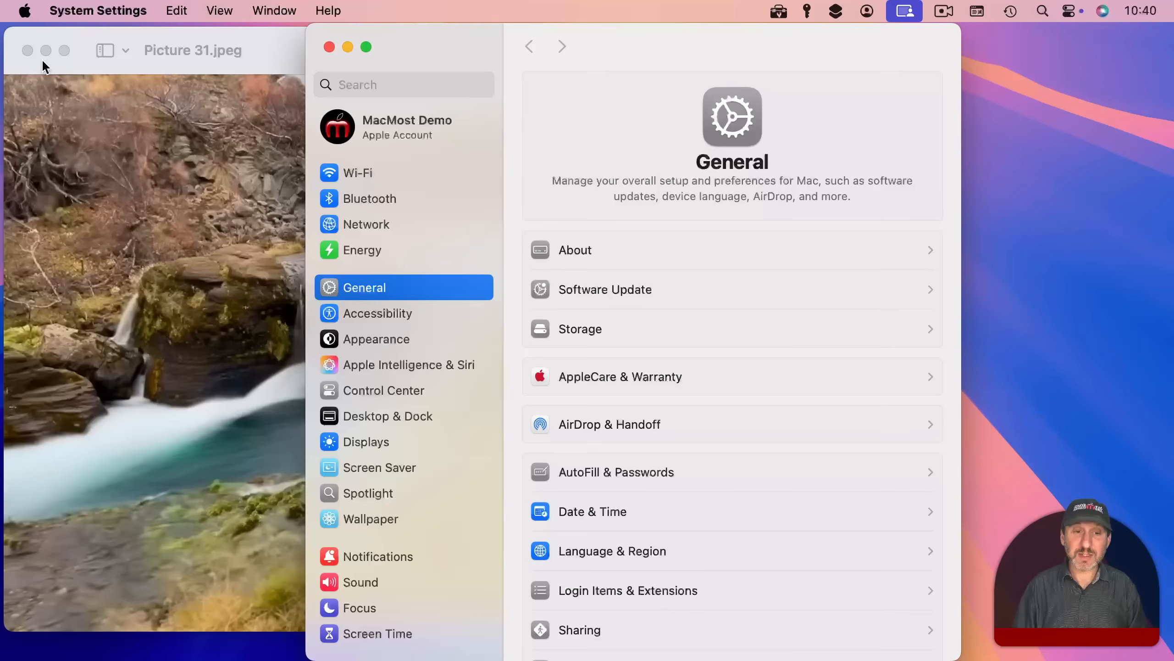
click(377, 313)
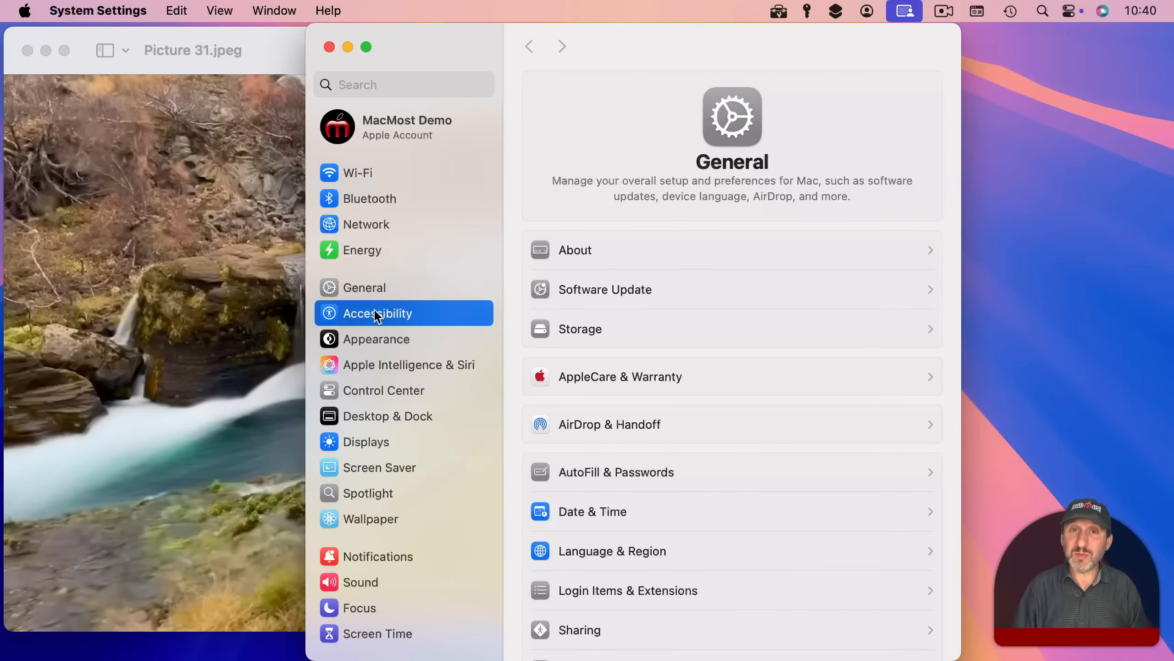
click(377, 313)
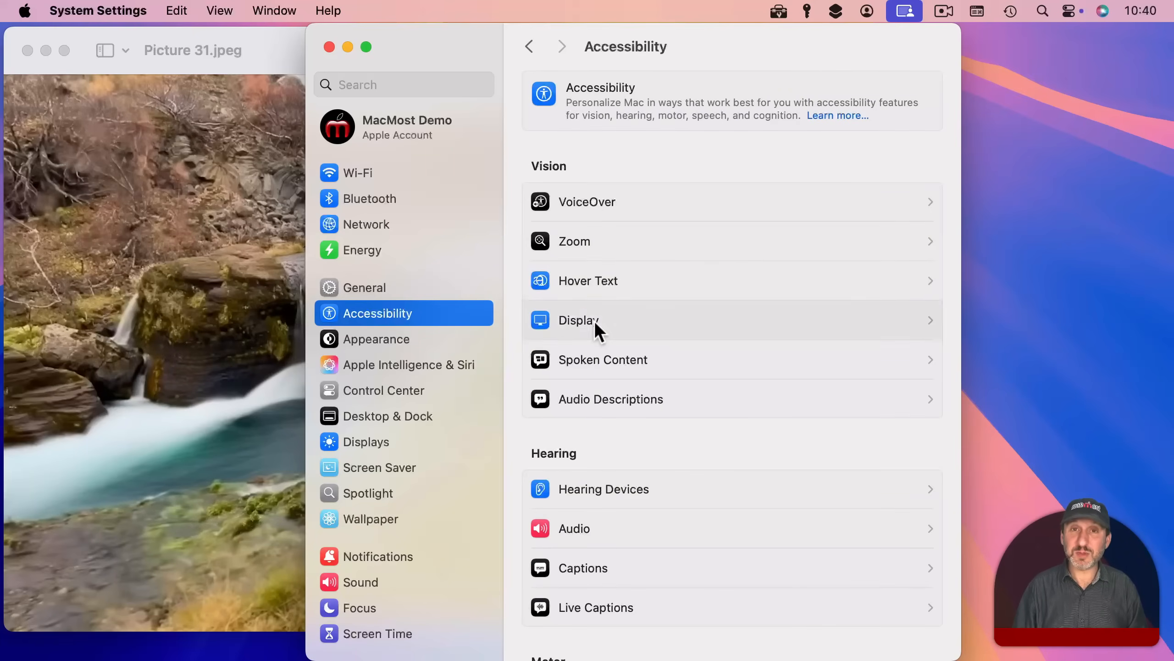
click(579, 320)
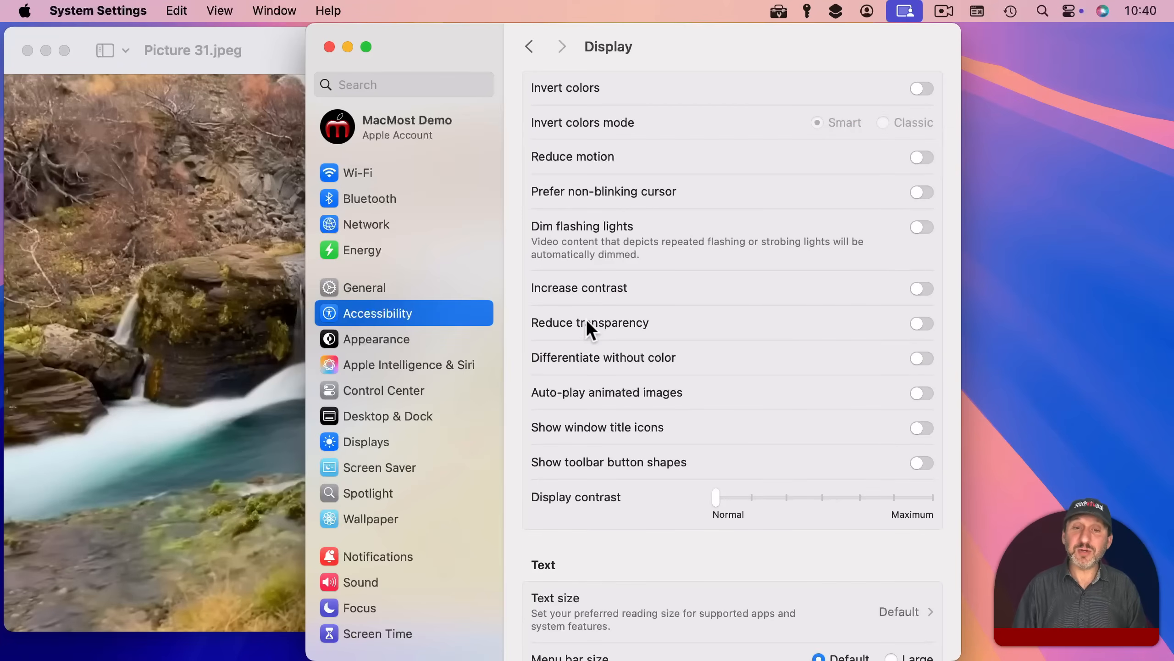
mouse_move(554, 449)
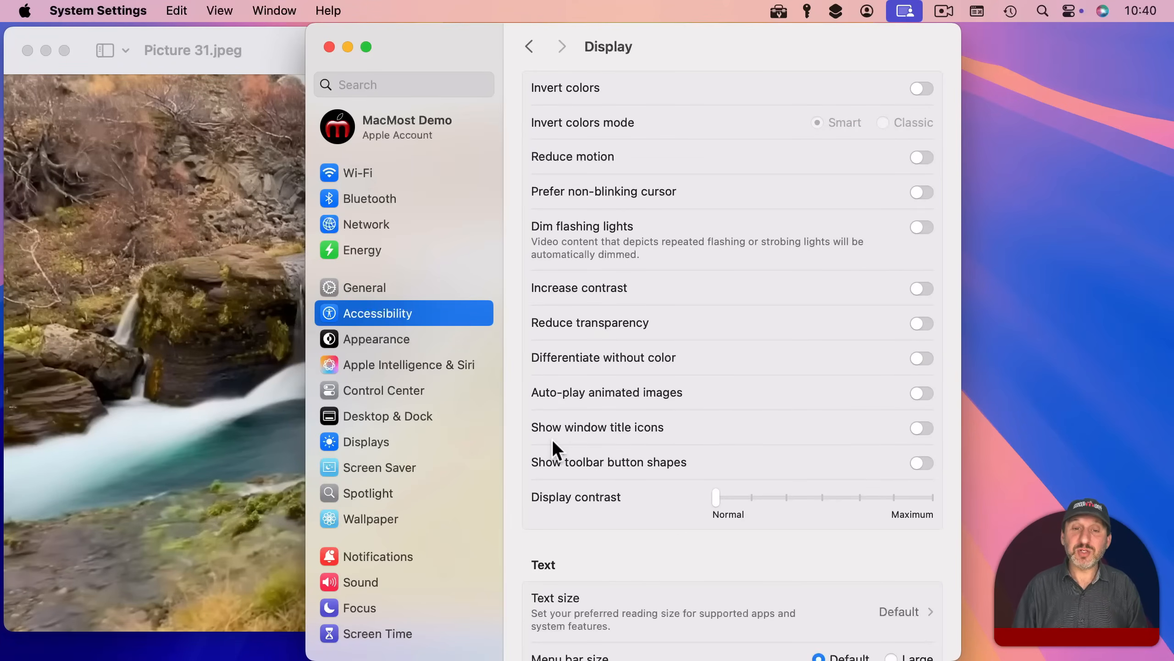
mouse_move(667, 438)
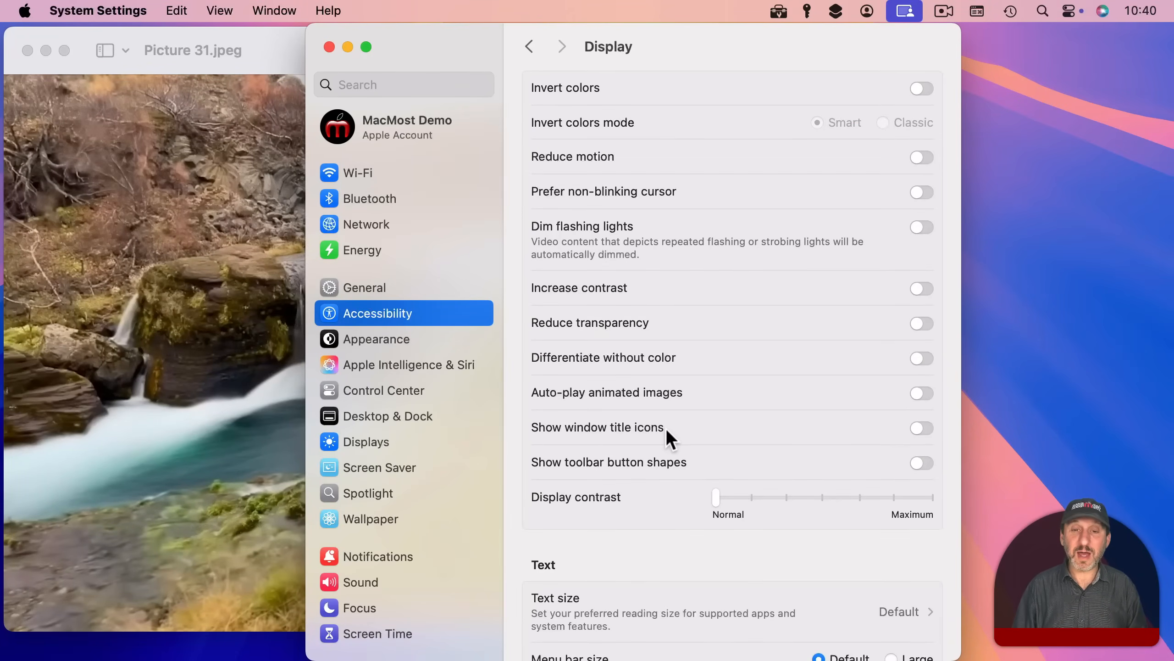
mouse_move(772, 439)
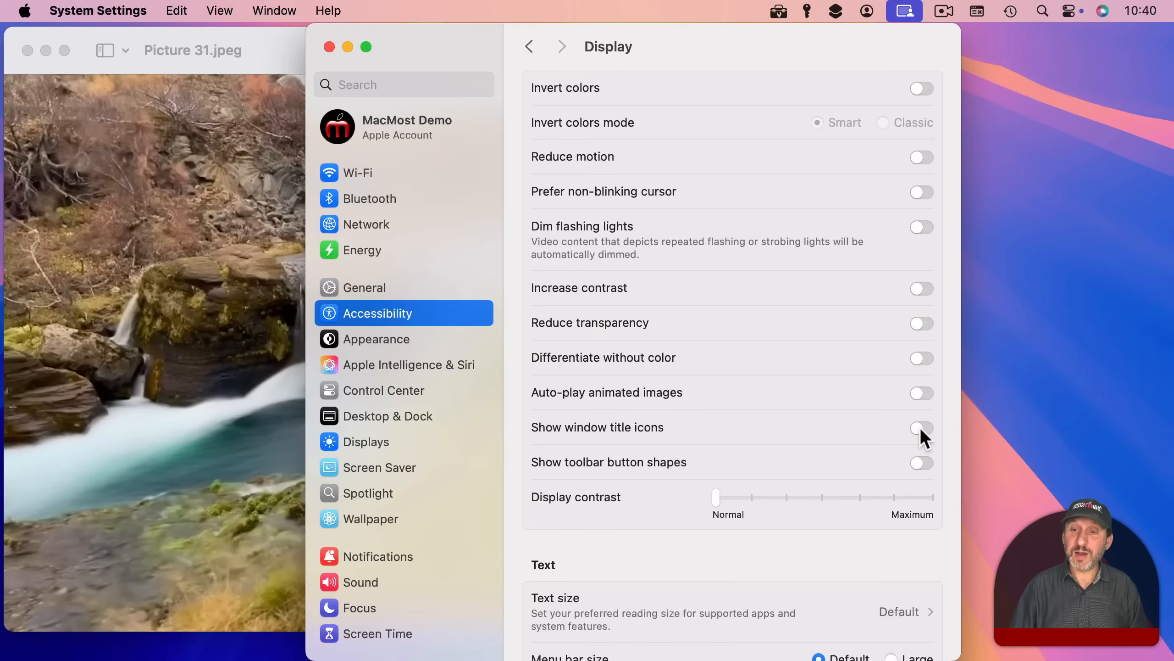
click(920, 426)
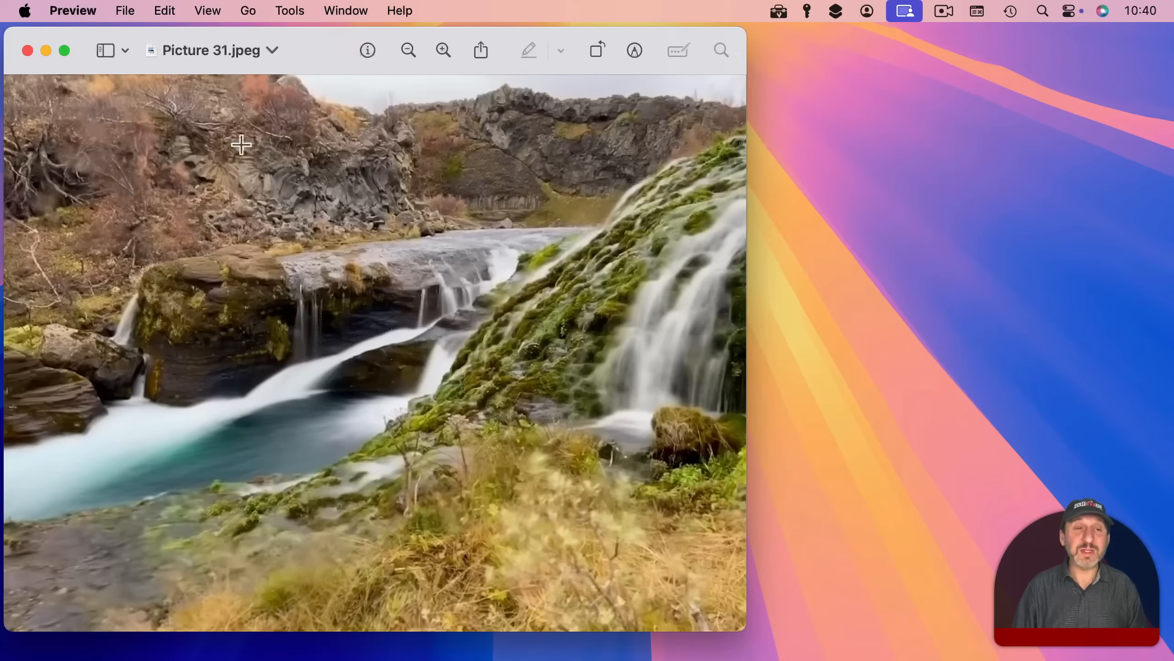
mouse_move(186, 92)
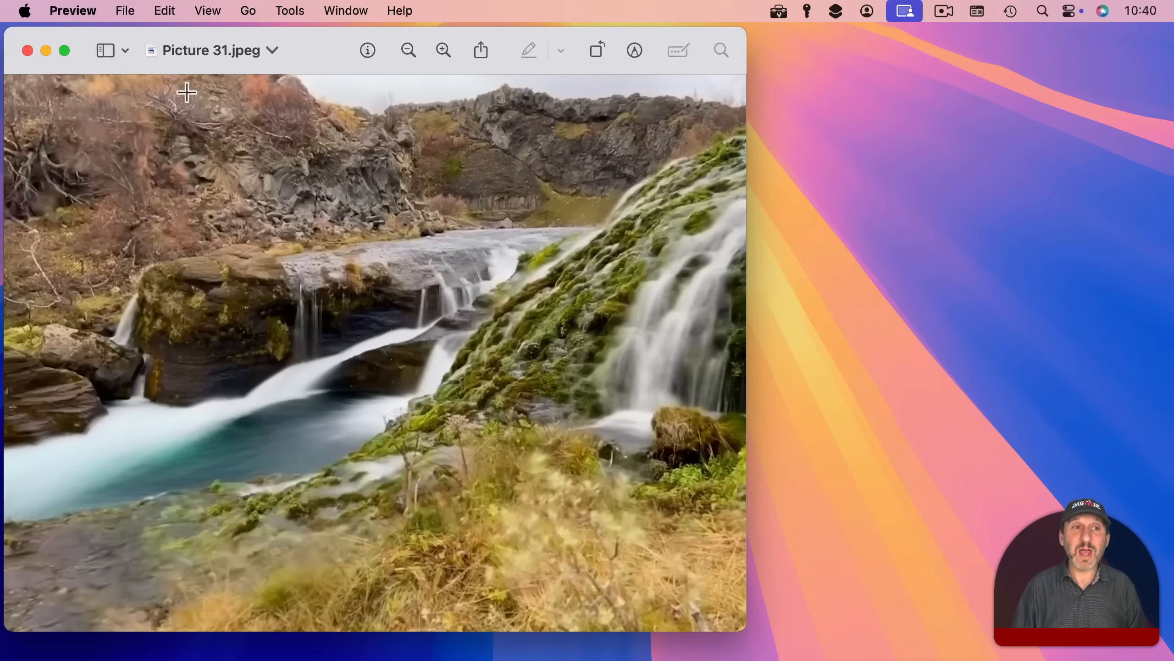
mouse_move(194, 63)
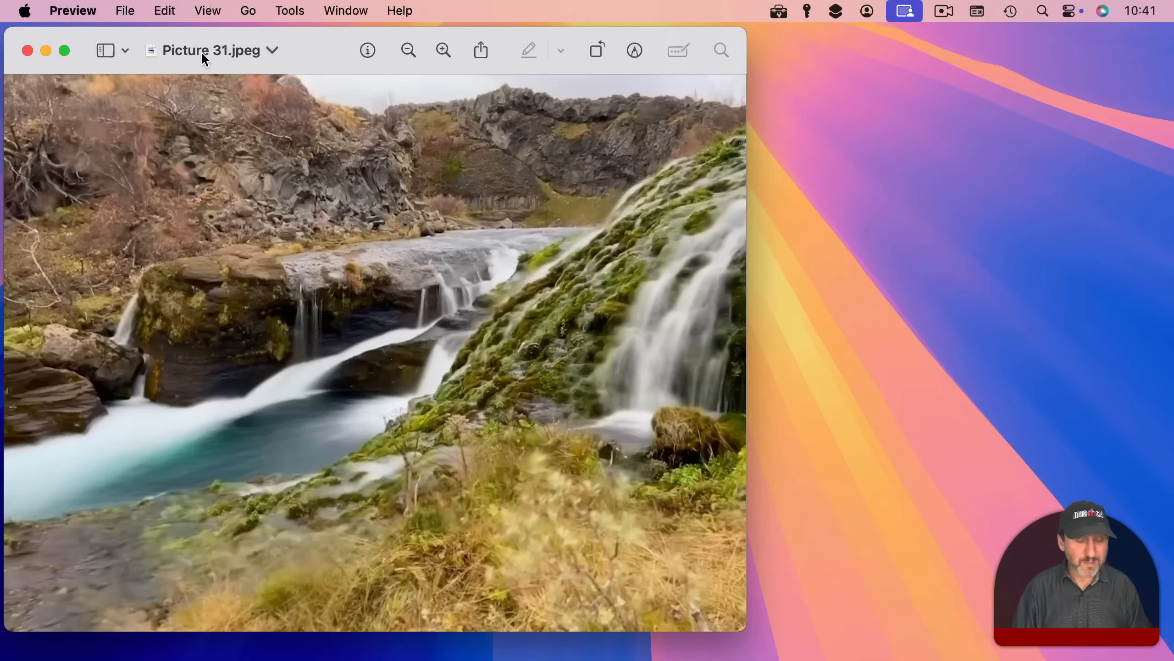
Reveal Documents from the title path menu, then reopen Picture 31.jpeg in Preview.
click(210, 50)
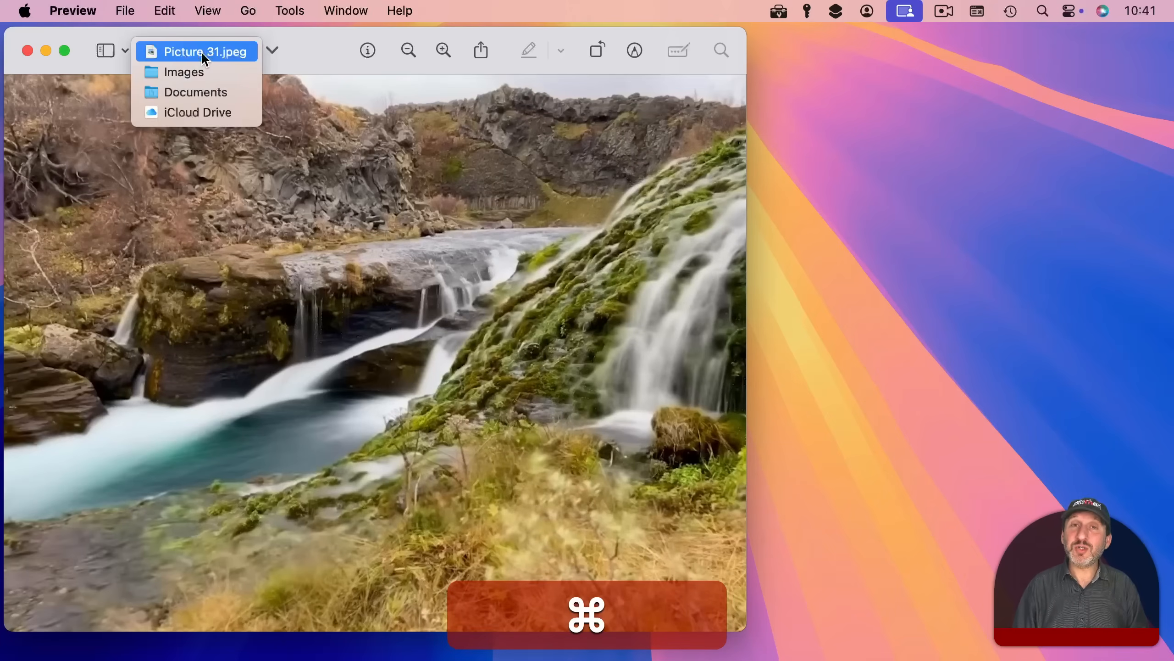
mouse_move(197, 91)
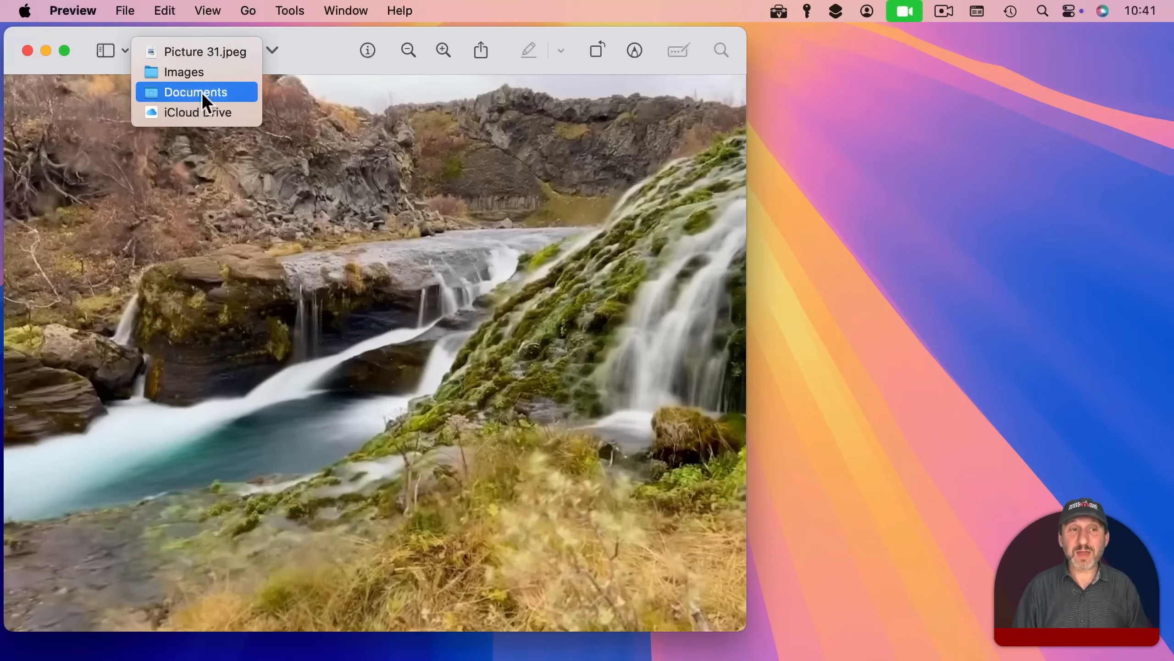
mouse_move(210, 112)
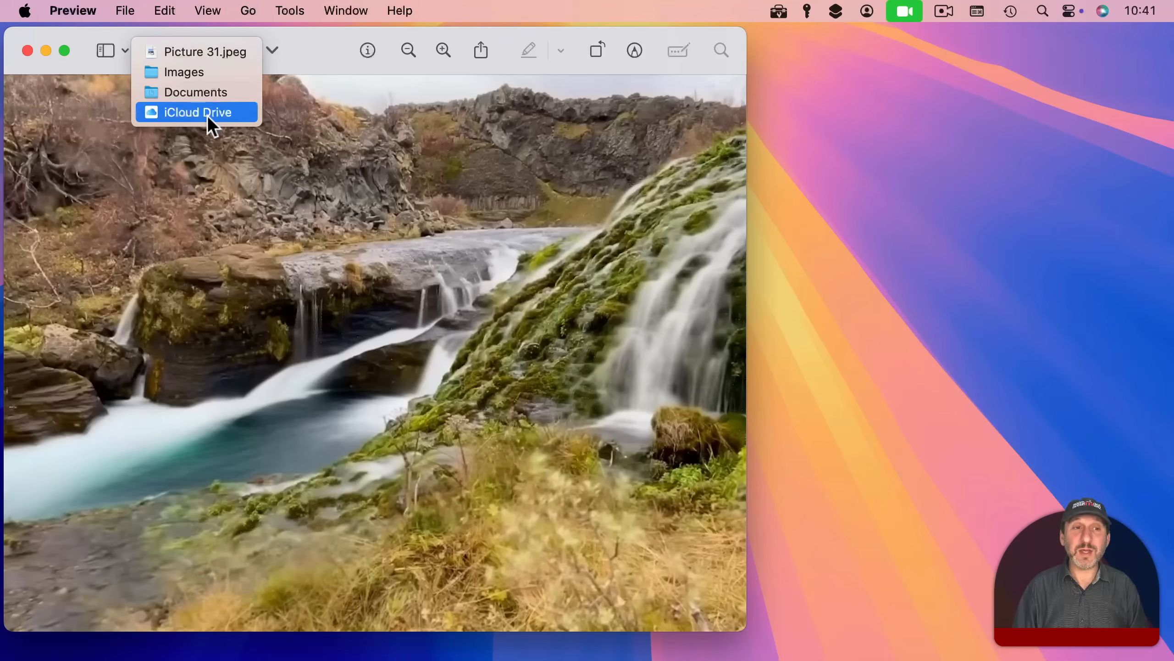
mouse_move(198, 92)
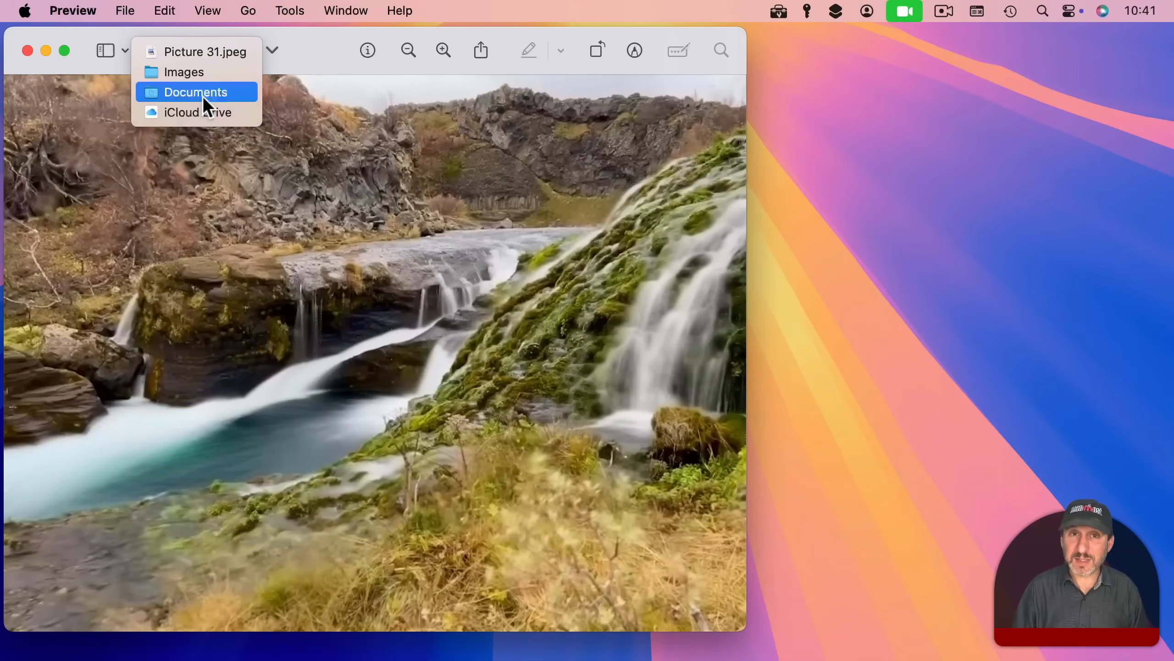
mouse_move(184, 72)
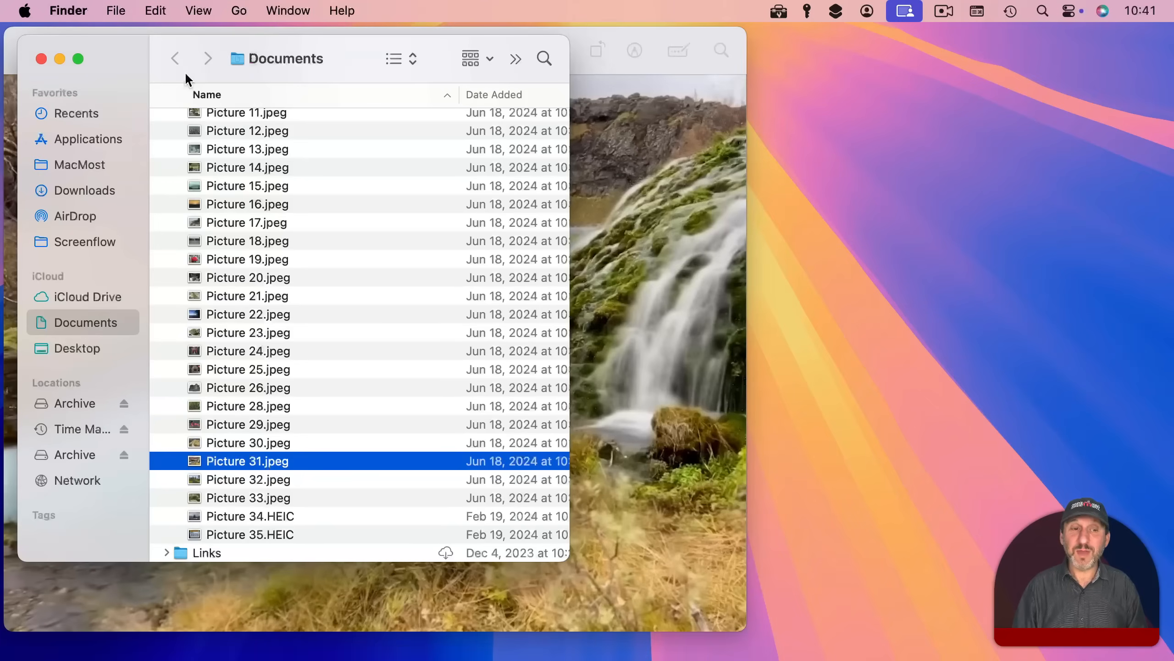
mouse_move(262, 466)
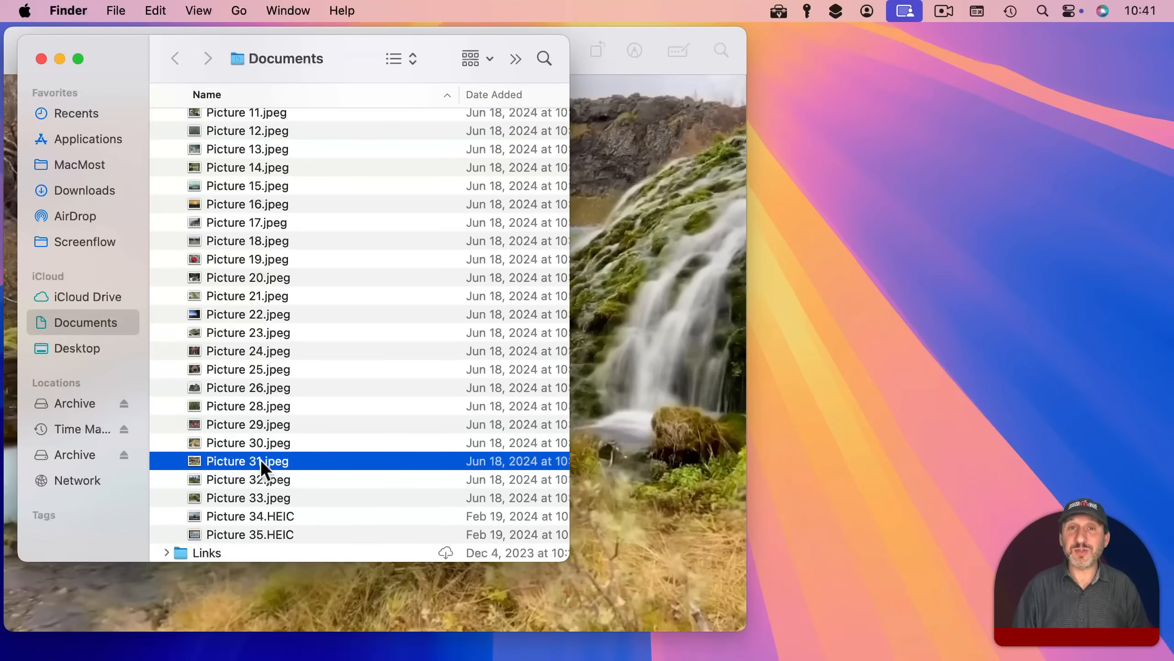
double_click(247, 460)
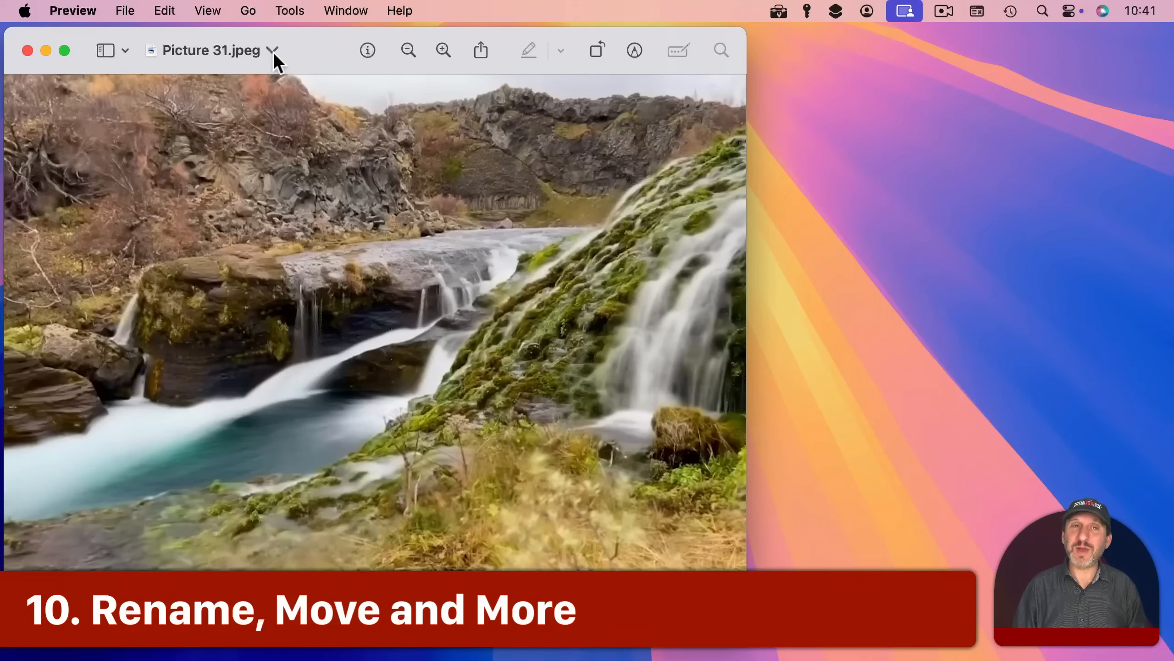
Show the rename popover for Picture 31.jpeg and browse the Where folder choices.
click(272, 51)
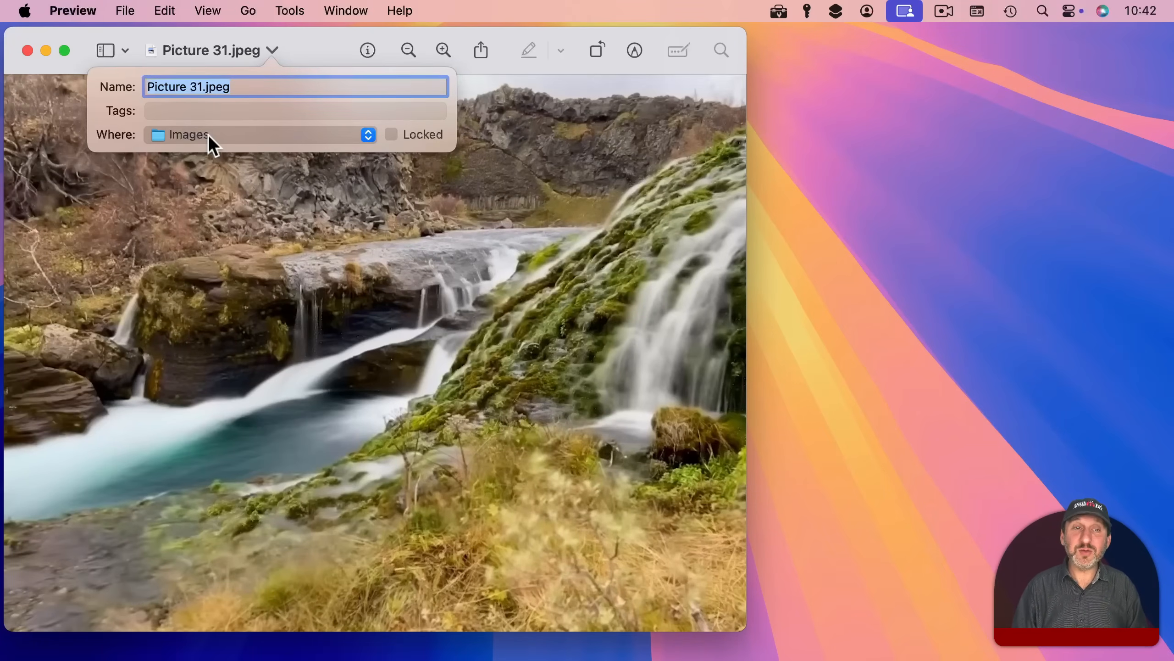
click(262, 134)
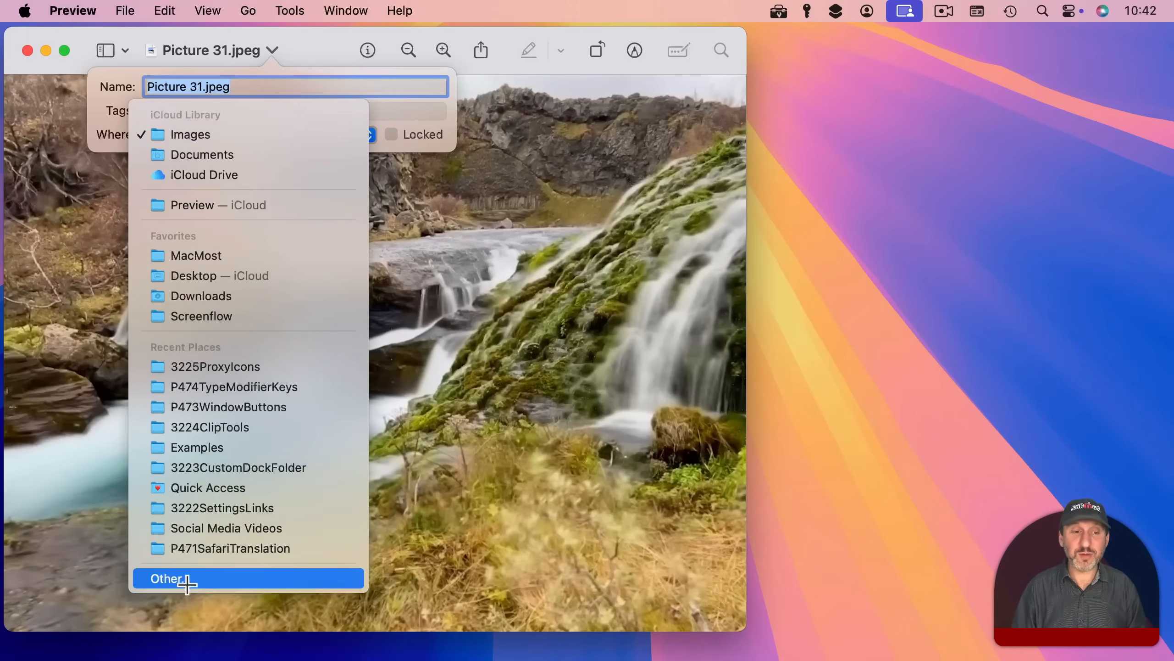
mouse_move(194, 551)
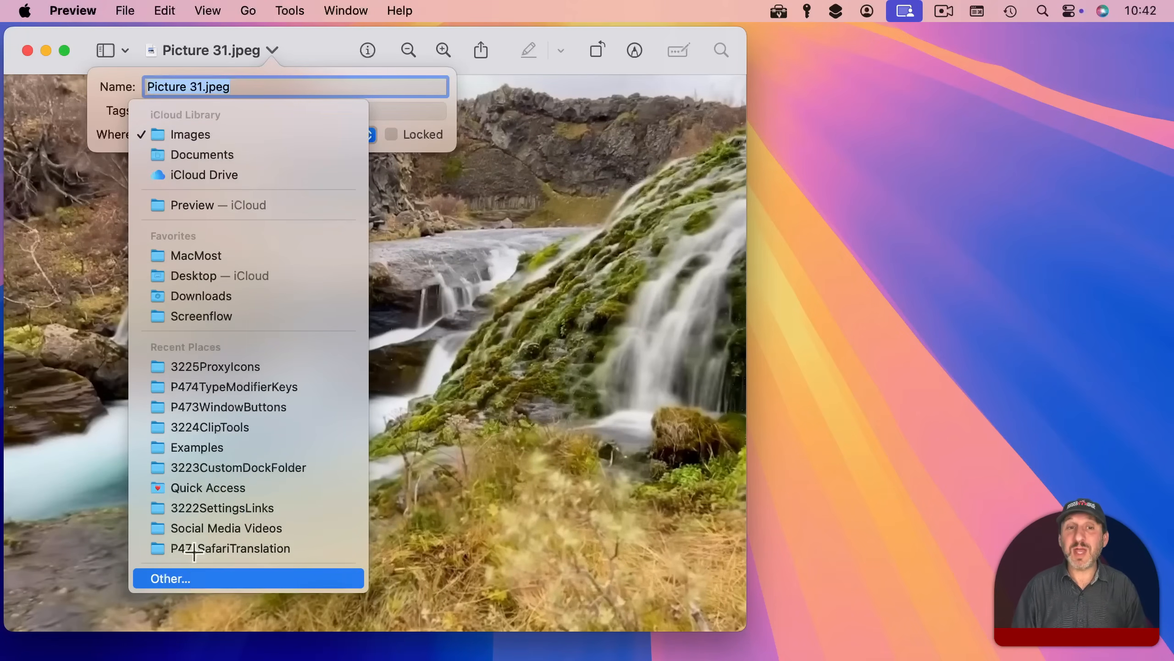
click(190, 134)
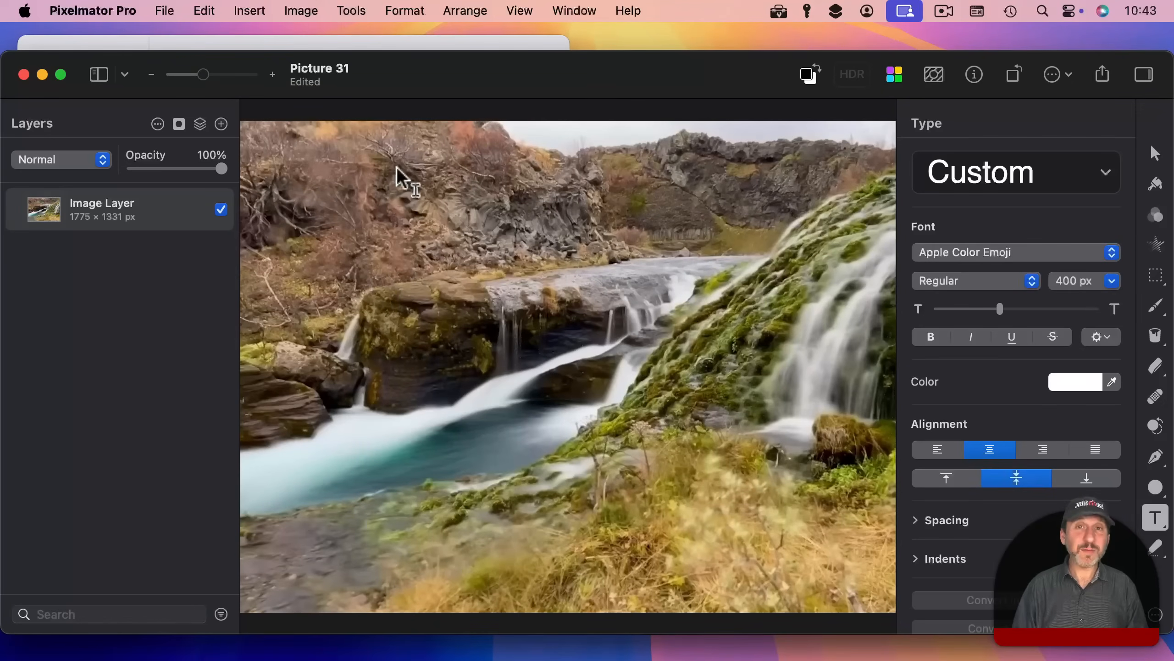
mouse_move(450, 128)
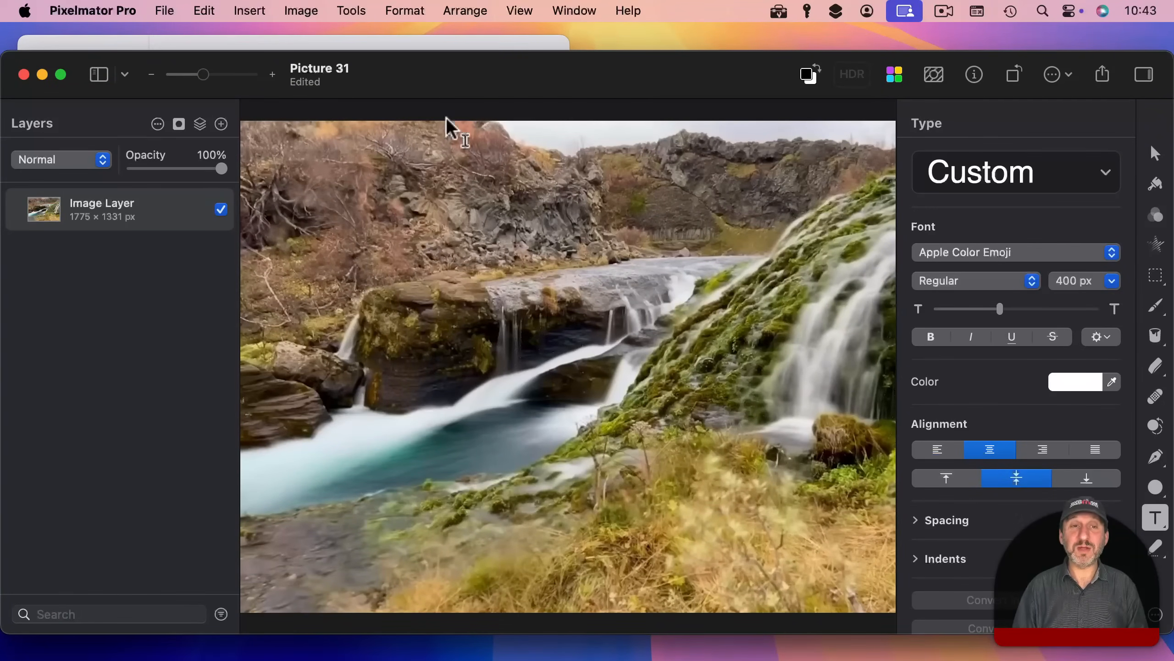
mouse_move(410, 128)
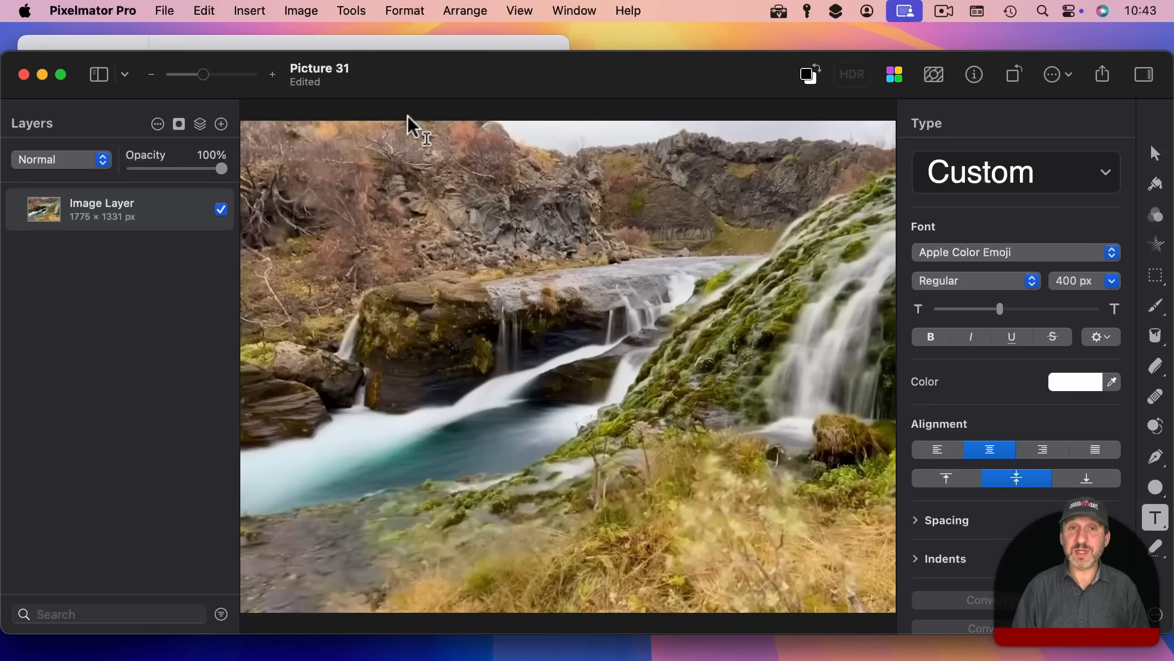
mouse_move(300, 72)
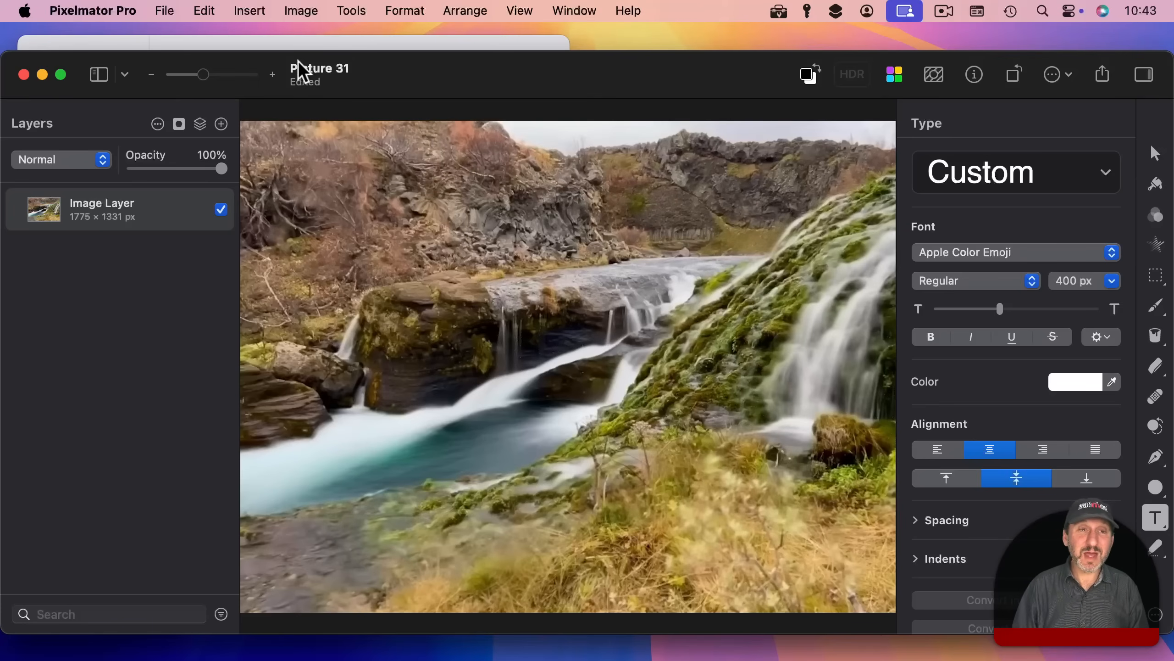
mouse_move(304, 162)
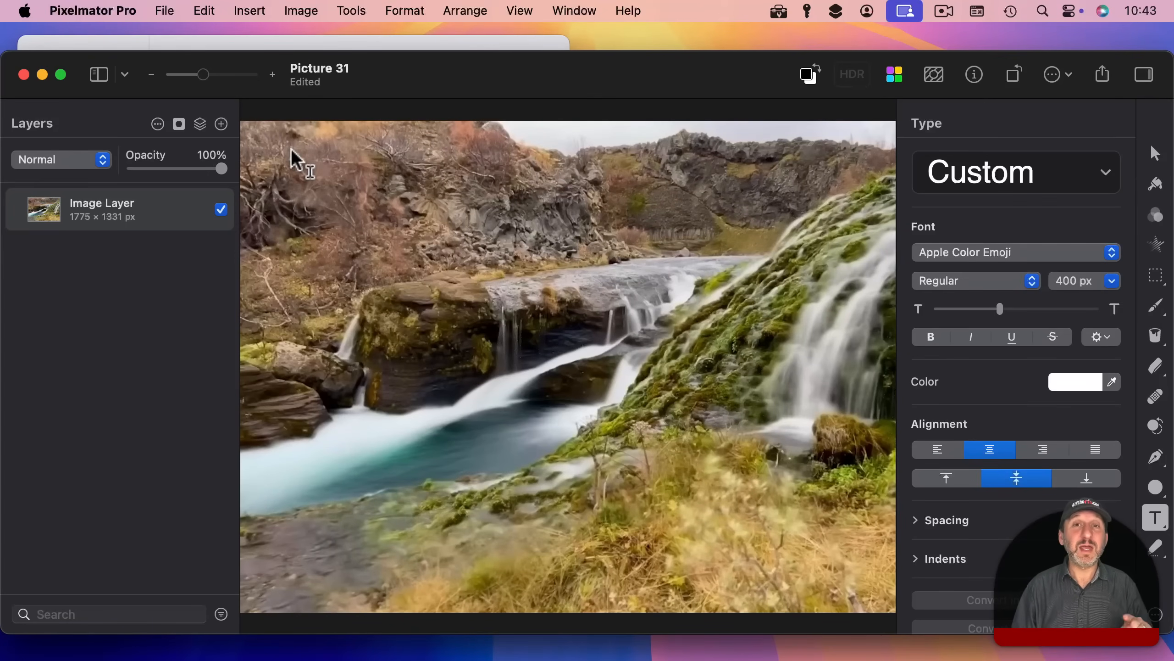
mouse_move(308, 90)
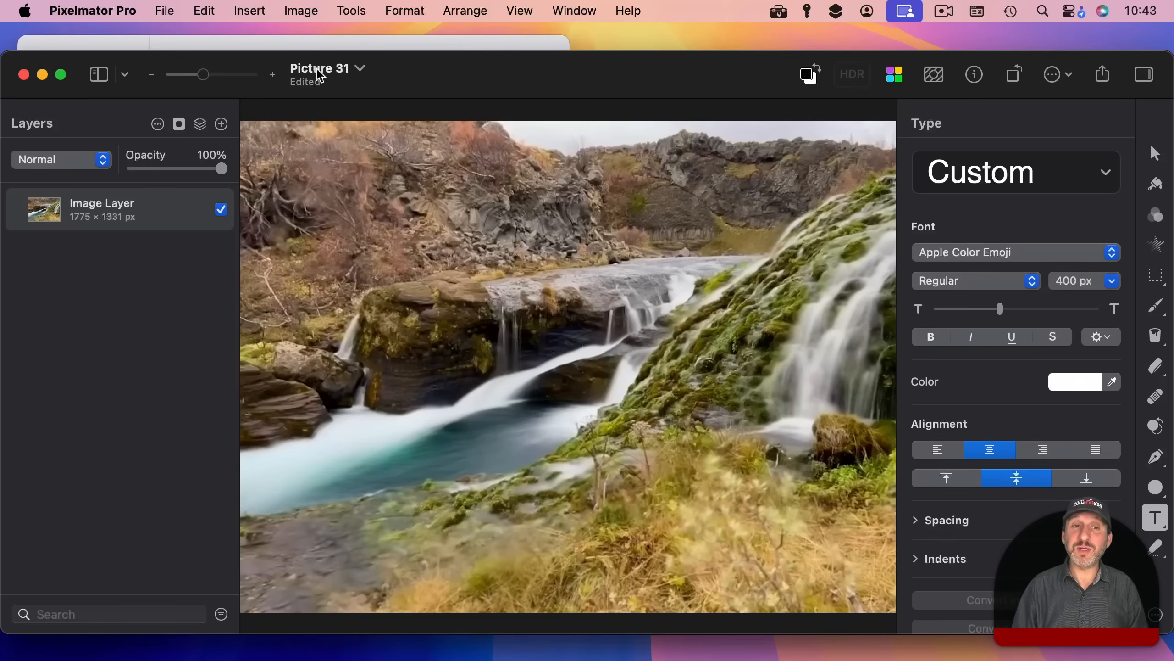
mouse_move(361, 77)
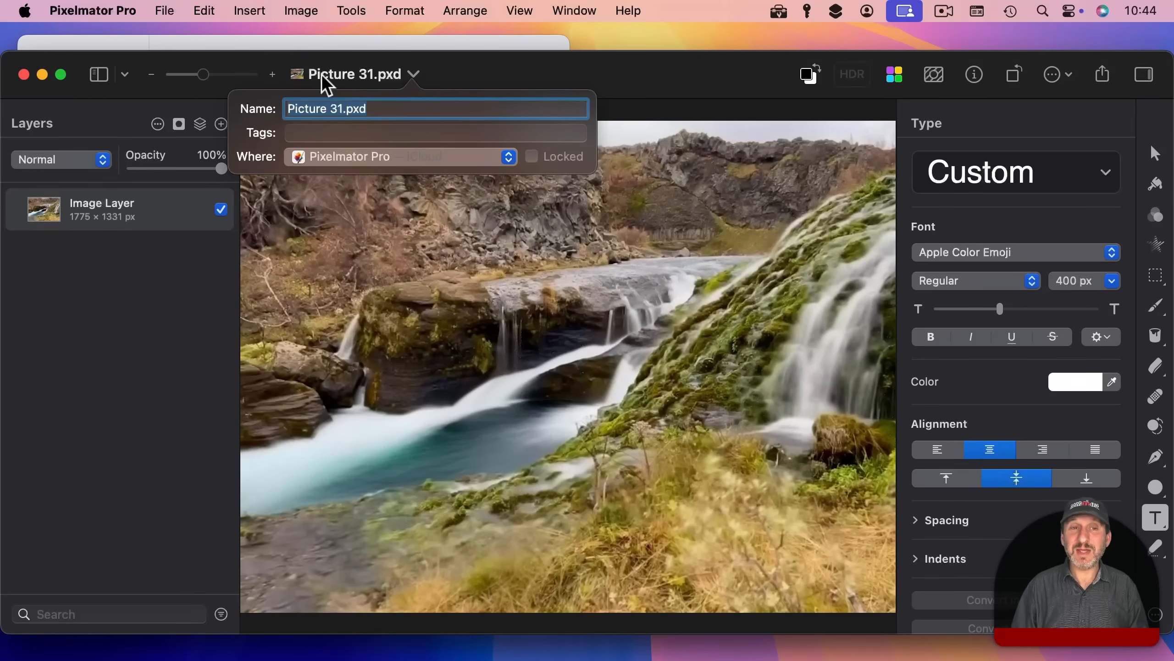
Dismiss the Picture 31.pxd name and location popover in Pixelmator Pro.
click(354, 74)
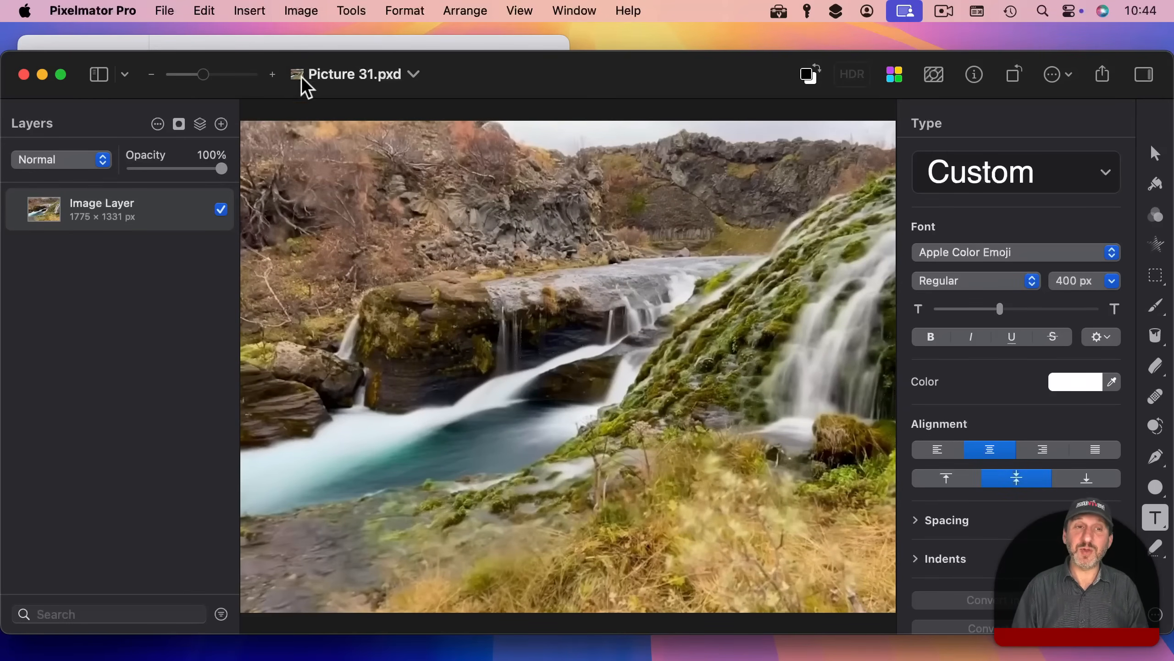
mouse_move(498, 93)
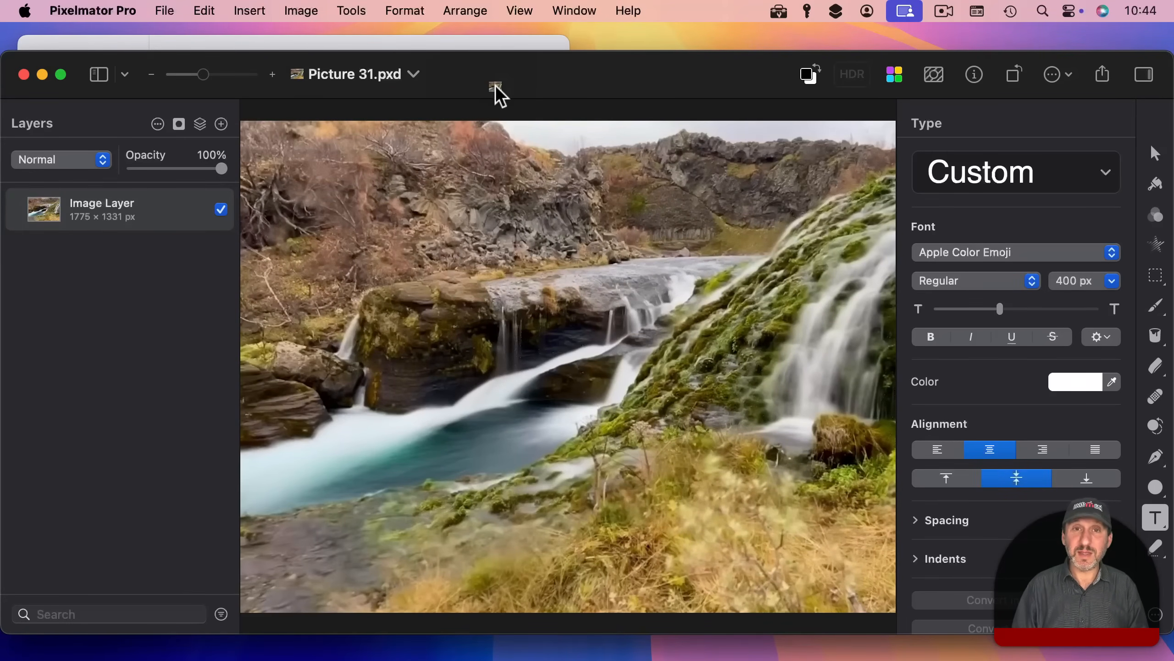